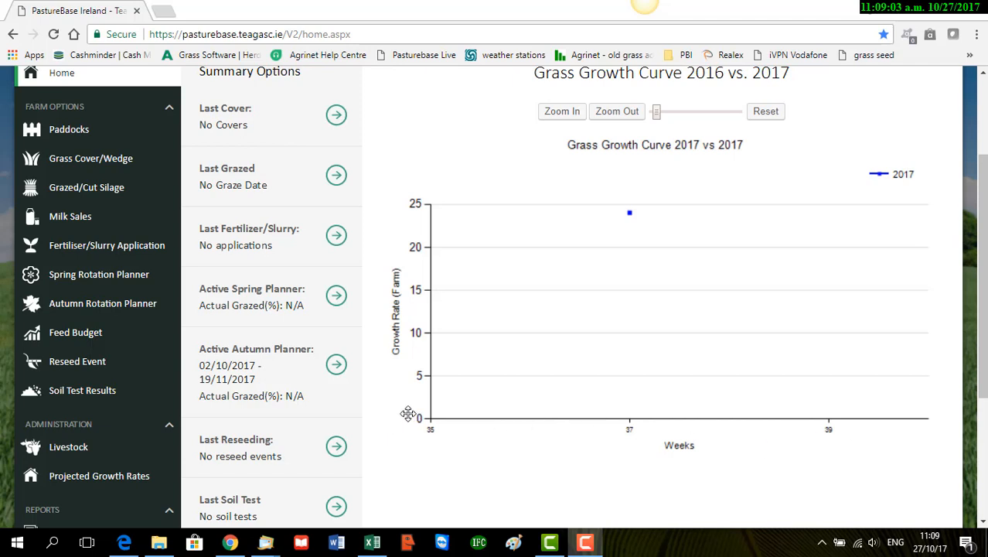
pyautogui.moveTo(271, 447)
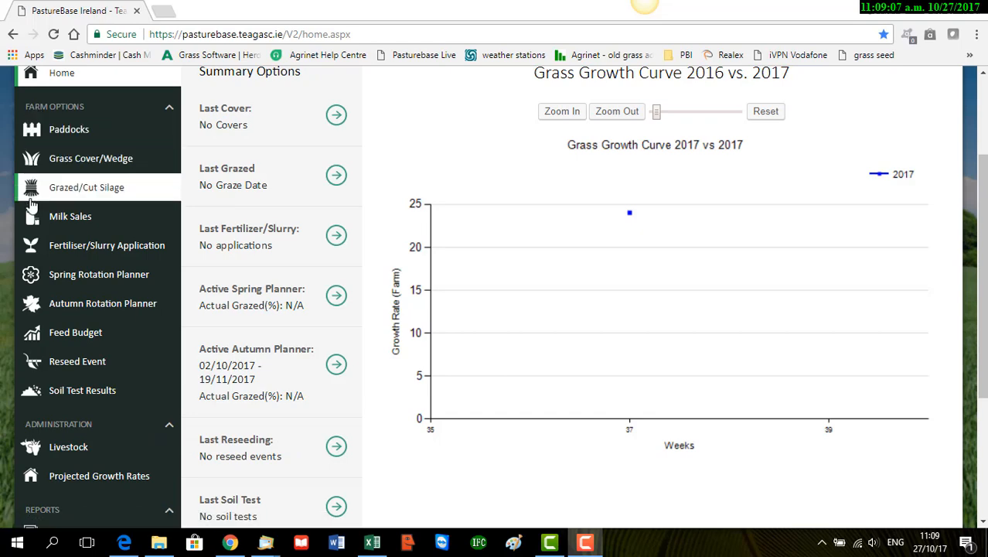
pyautogui.moveTo(102, 303)
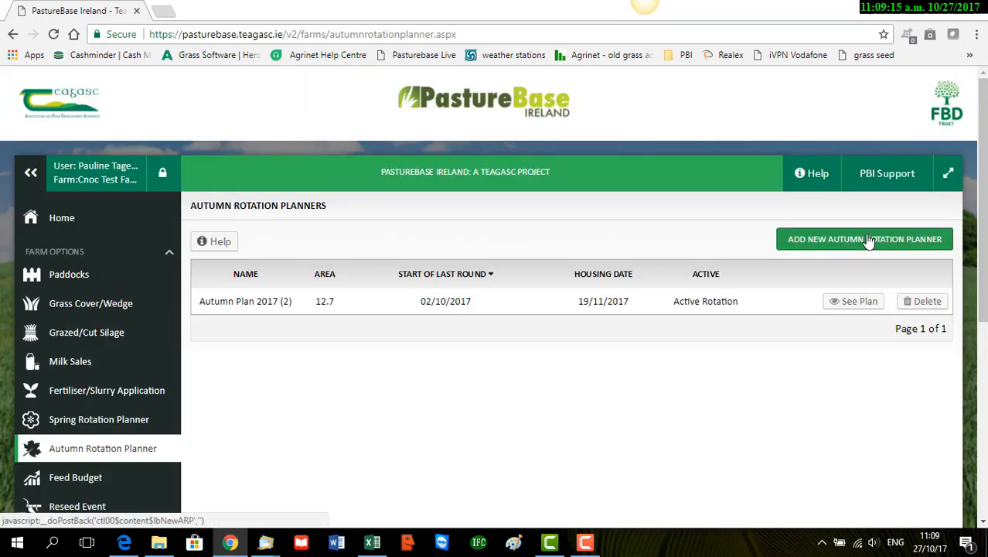
# Step: Create a new autumn rotation plan and name it 'Autumn Plan 2017 3'
pyautogui.click(863, 239)
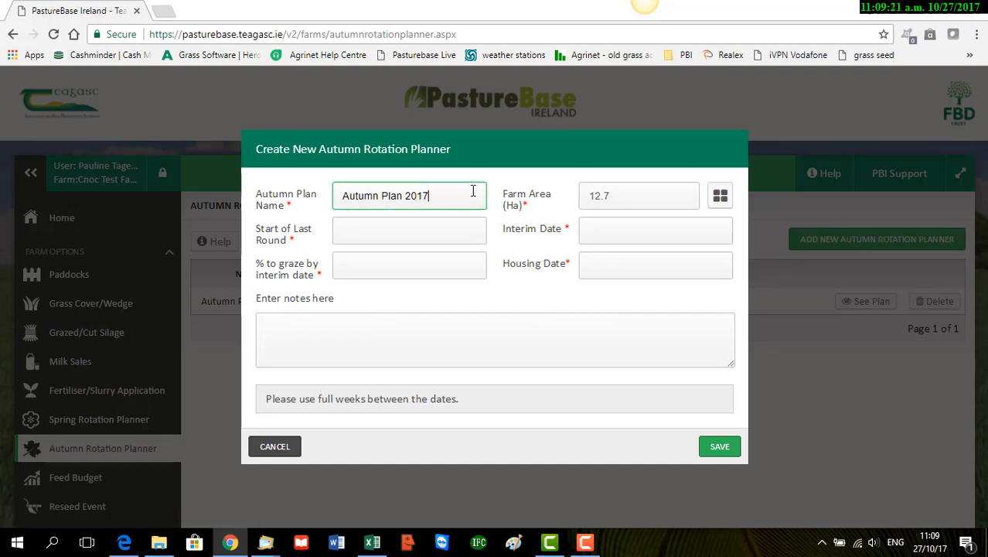
pyautogui.write('" "')
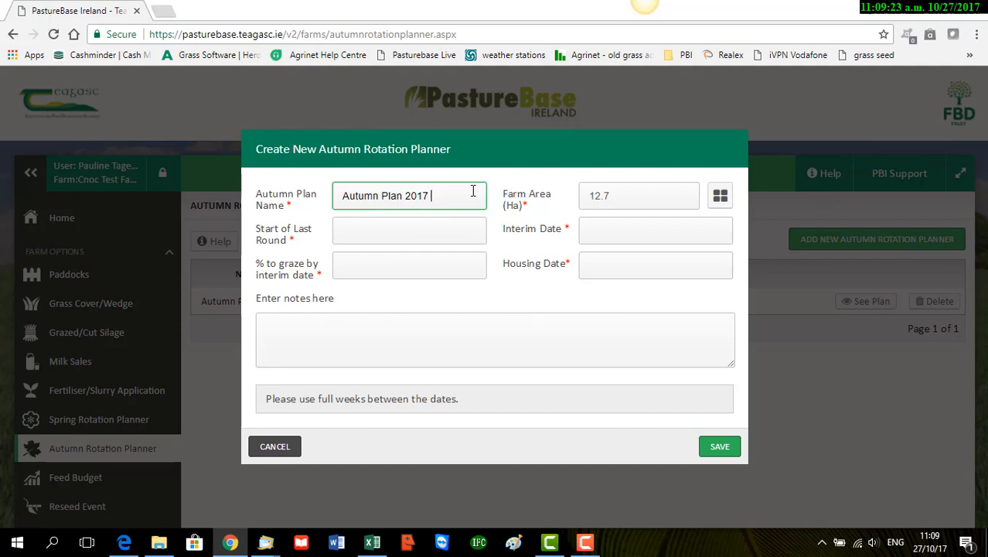
pyautogui.write('3')
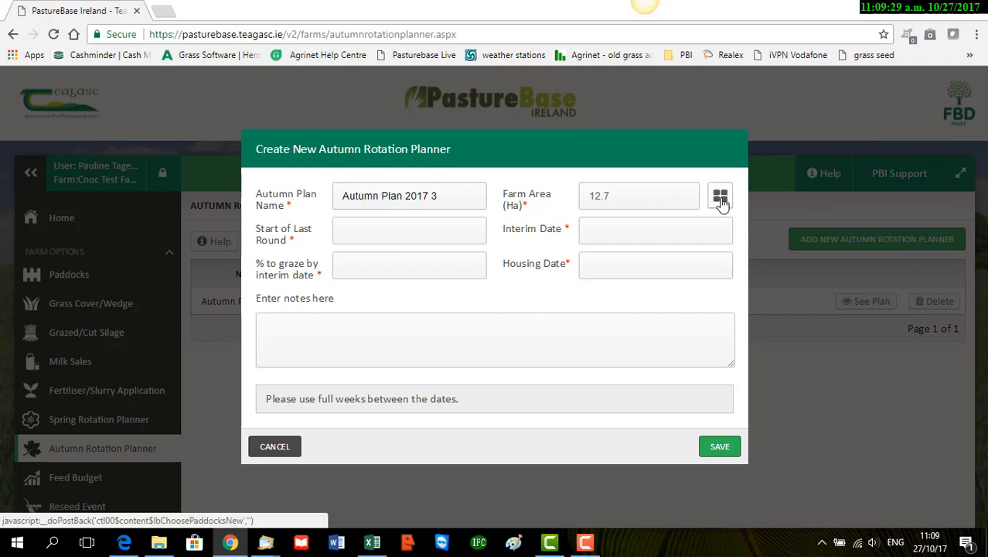
# Step: Confirm all five paddocks stay included so the plan covers 12.7 ha, then move to the last-round start date
pyautogui.click(721, 195)
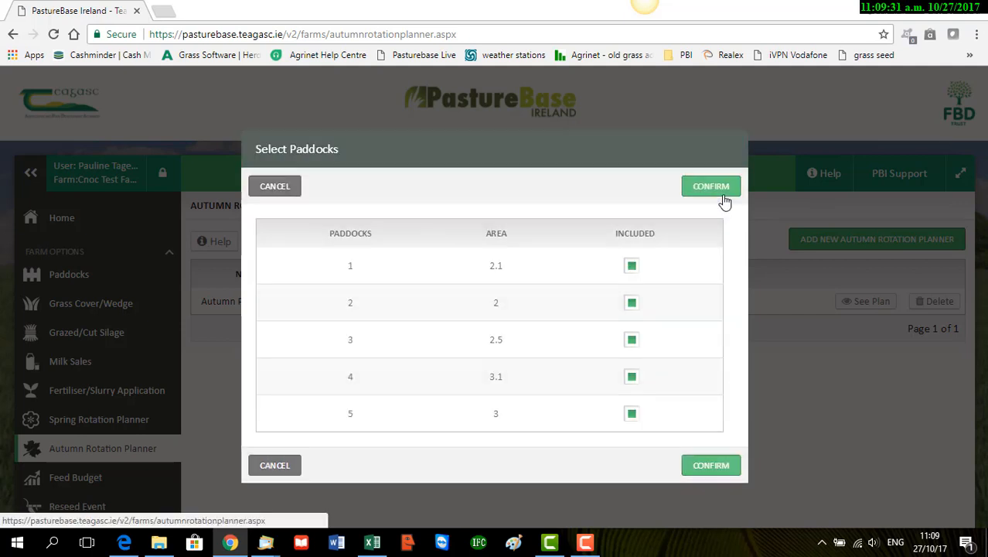
pyautogui.moveTo(642, 302)
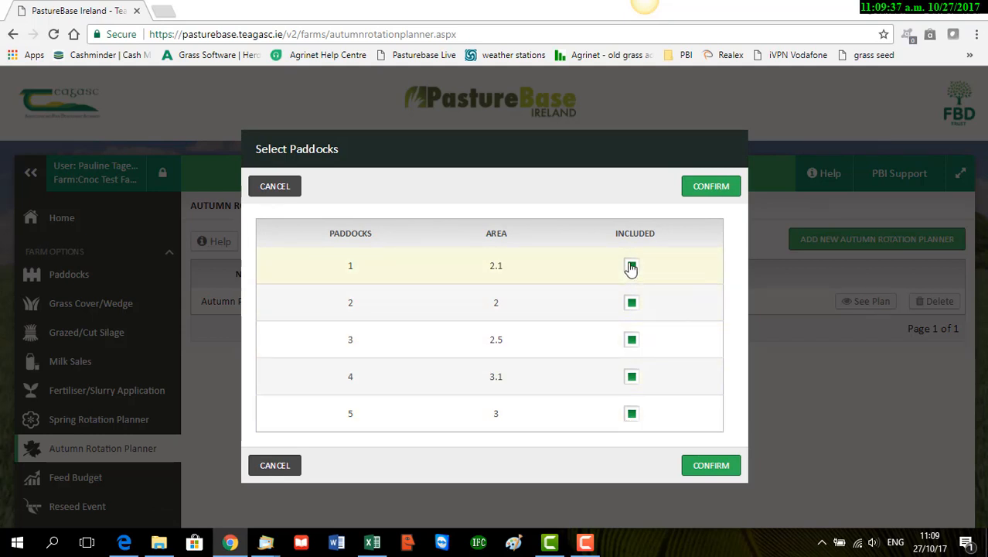
pyautogui.click(631, 266)
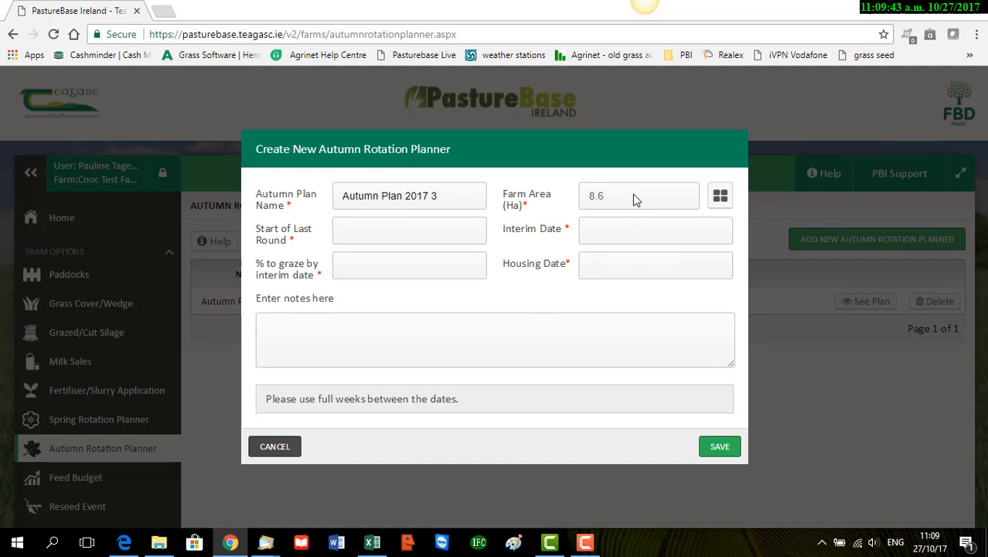
pyautogui.click(721, 195)
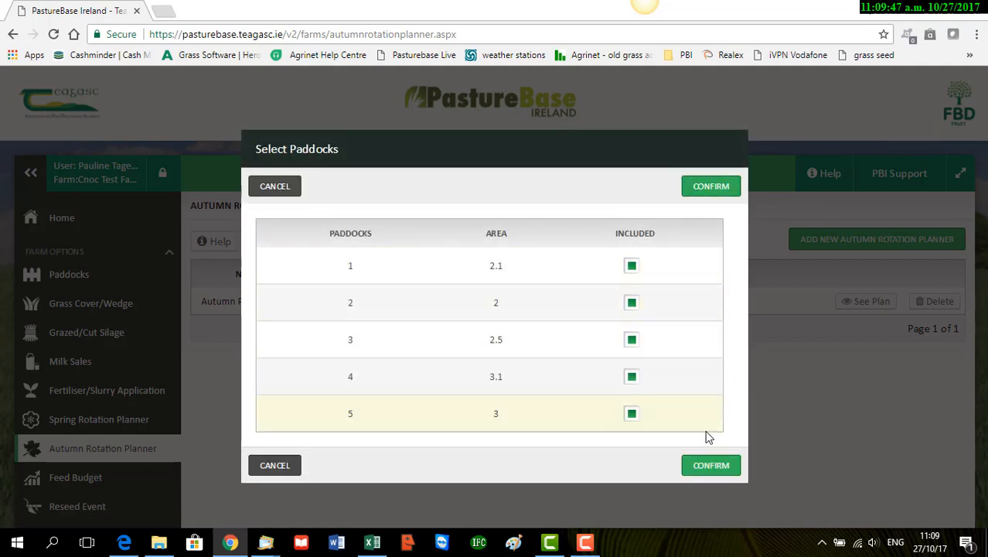
pyautogui.click(710, 185)
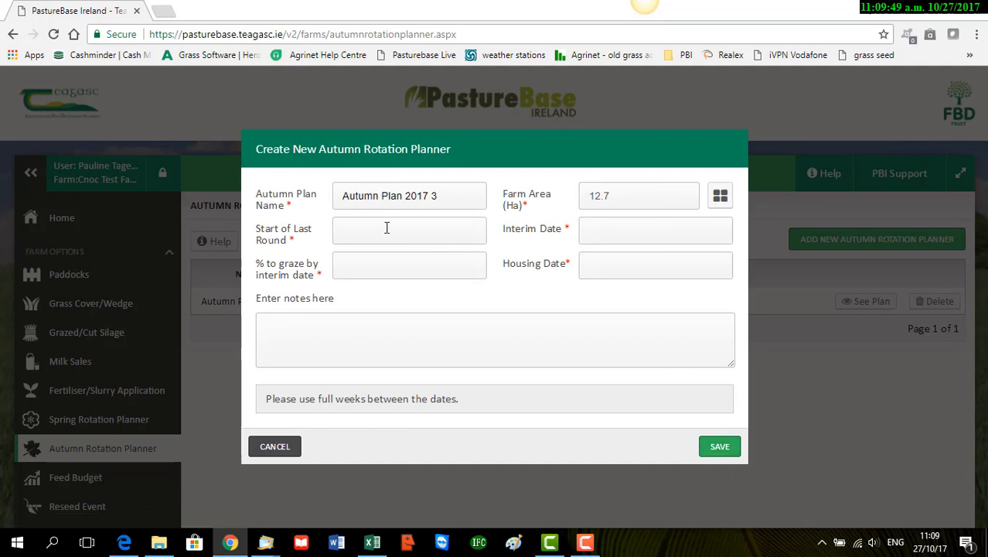
pyautogui.click(386, 229)
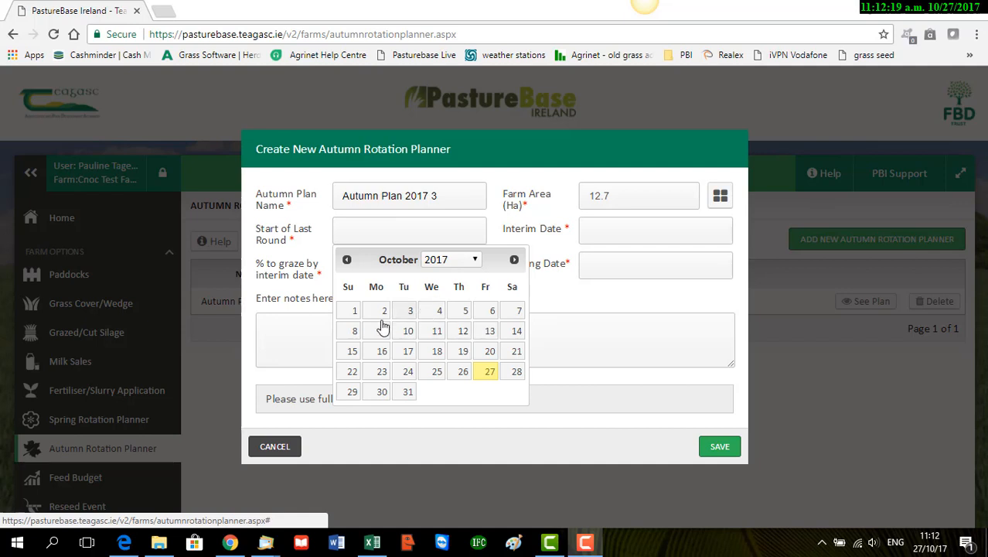
# Step: Set the last round start to 02/10/2017, the interim date to 16/10/2017 and 60% to graze by then
pyautogui.click(383, 310)
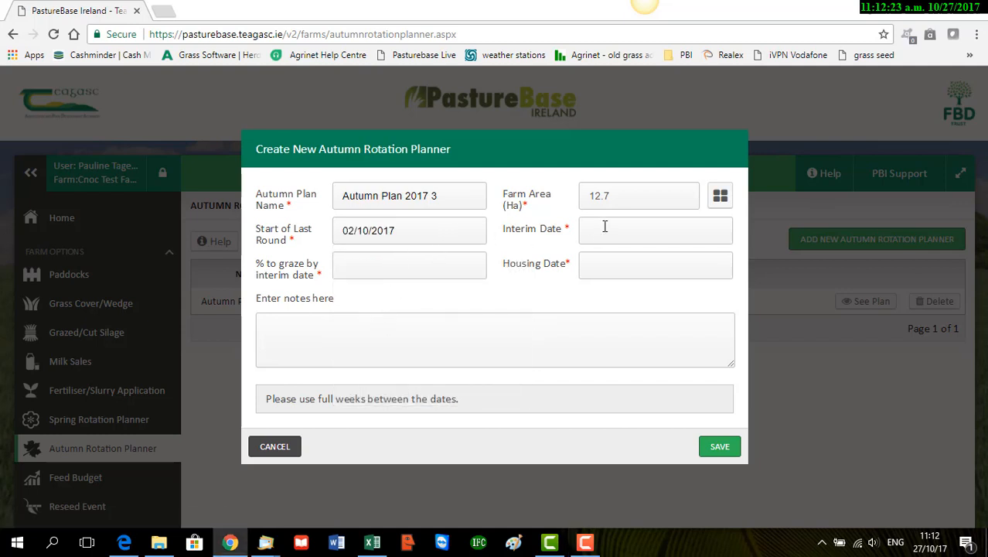
pyautogui.click(656, 229)
pyautogui.write('16/10/2017')
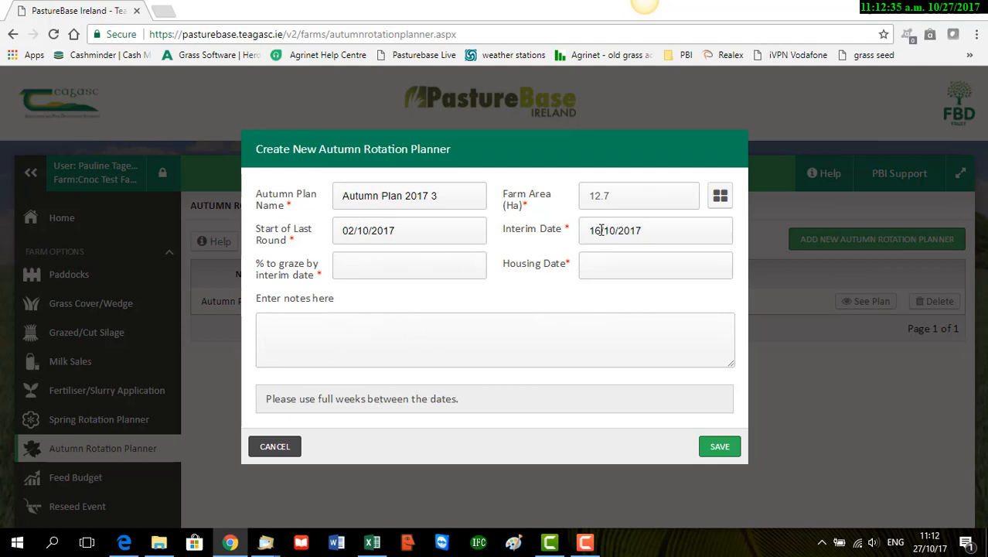
pyautogui.click(408, 264)
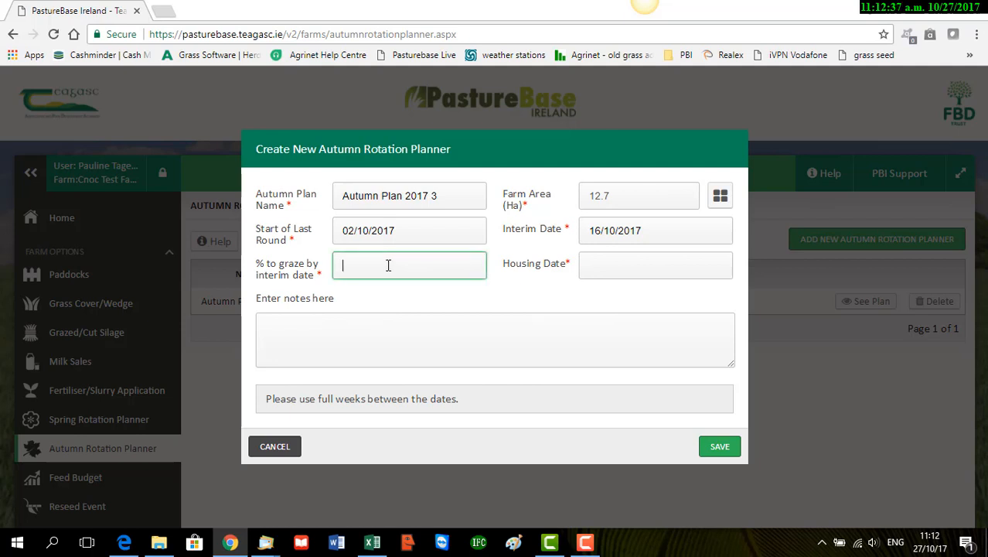
pyautogui.write('6')
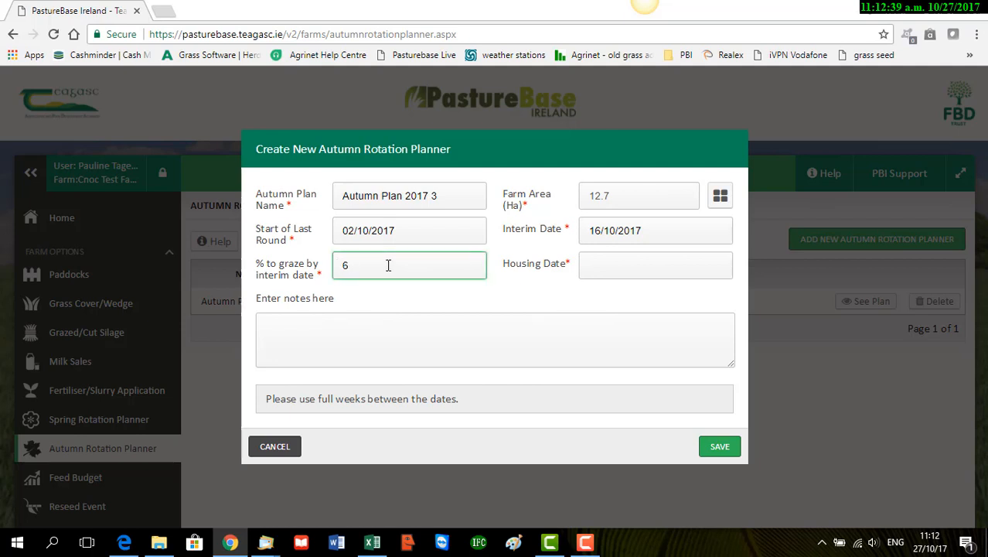
pyautogui.write('0')
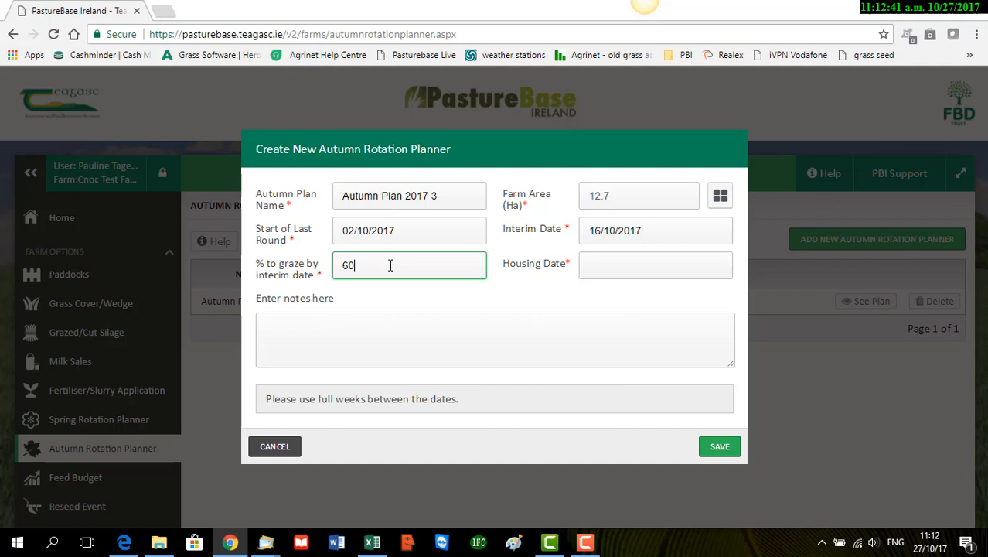
# Step: Set the housing date to 20/11/2017 and save Autumn Plan 2017 3
pyautogui.click(656, 264)
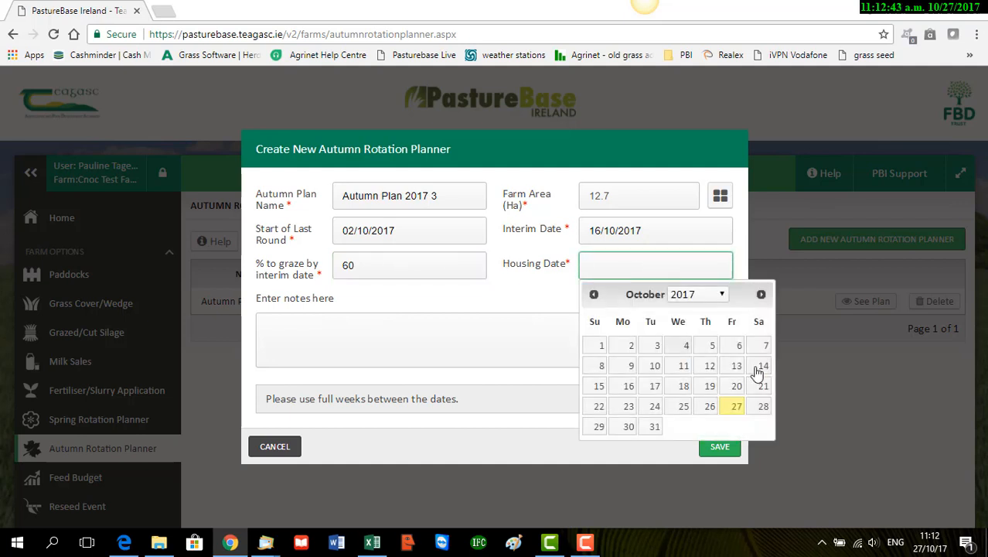
pyautogui.click(761, 294)
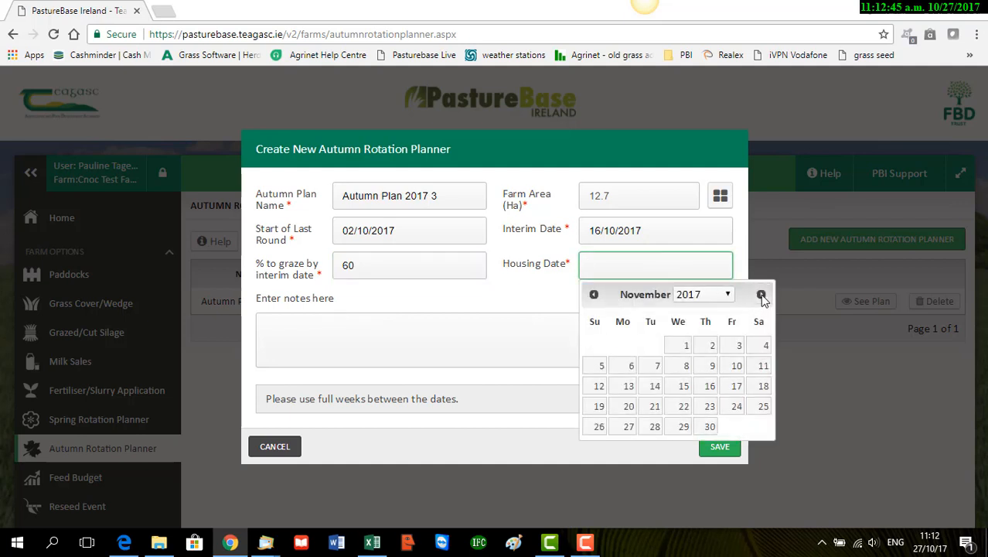
pyautogui.click(628, 405)
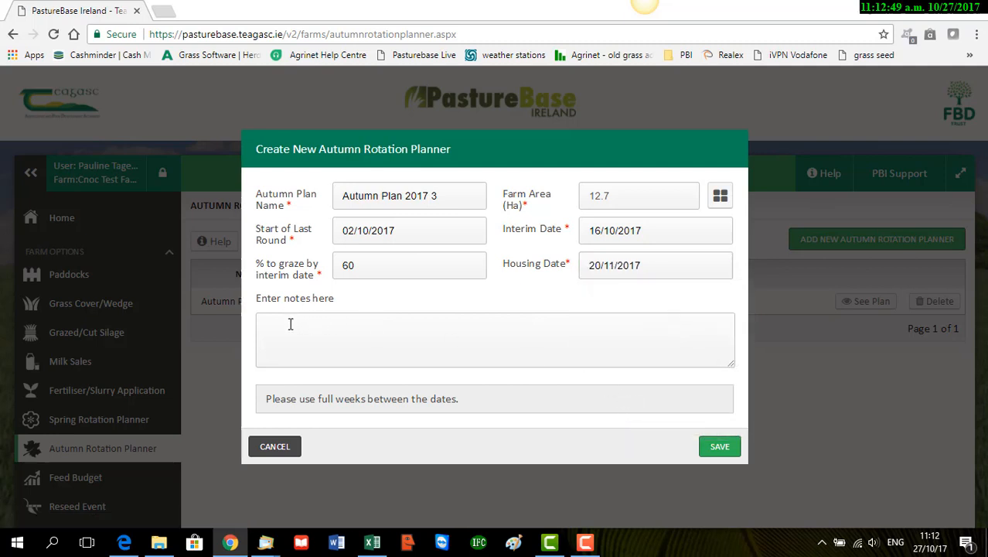
pyautogui.click(495, 340)
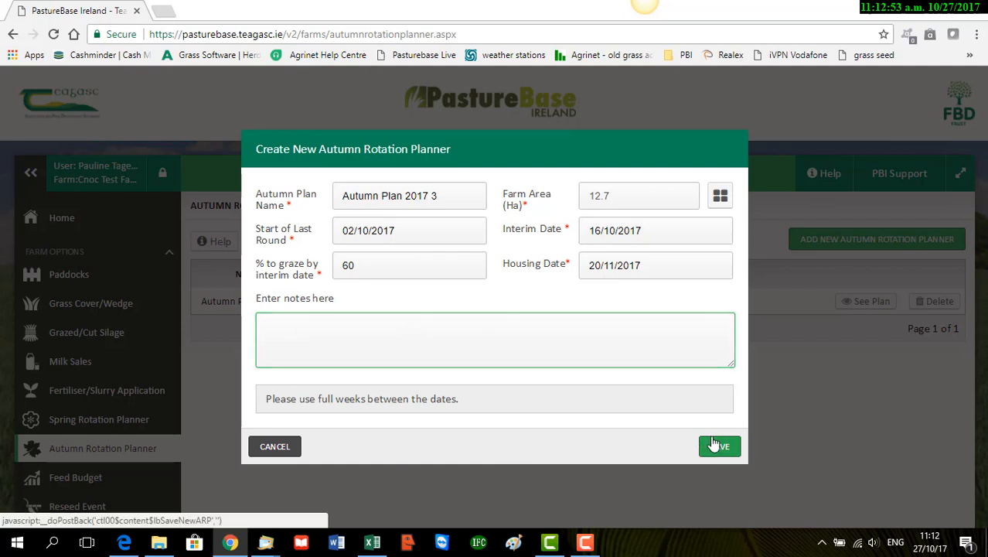
pyautogui.click(719, 445)
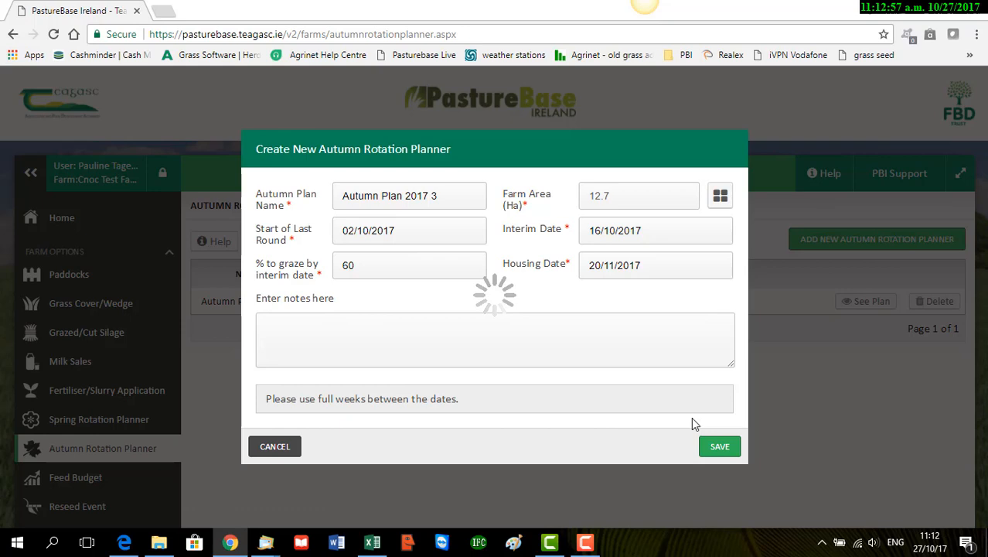
pyautogui.click(719, 446)
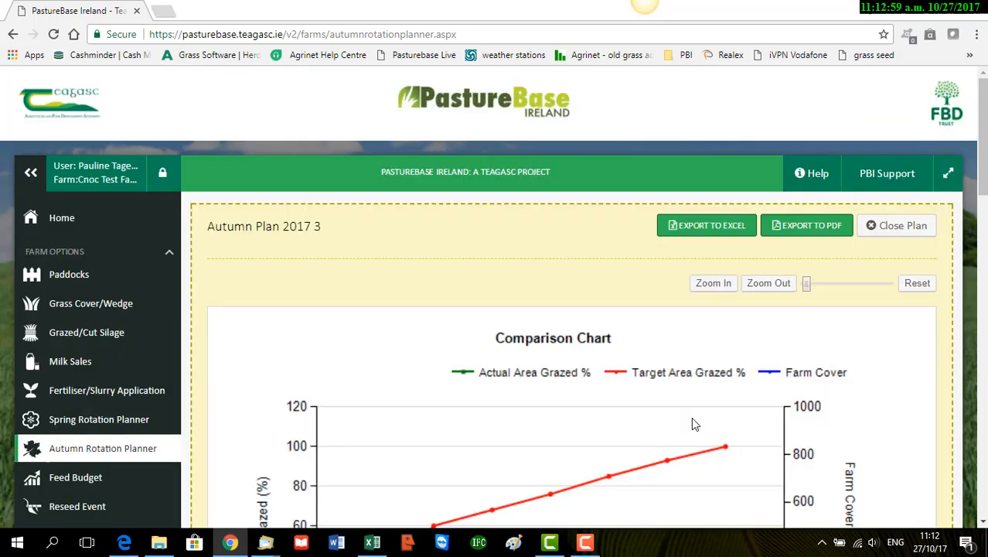
pyautogui.scroll(-3)
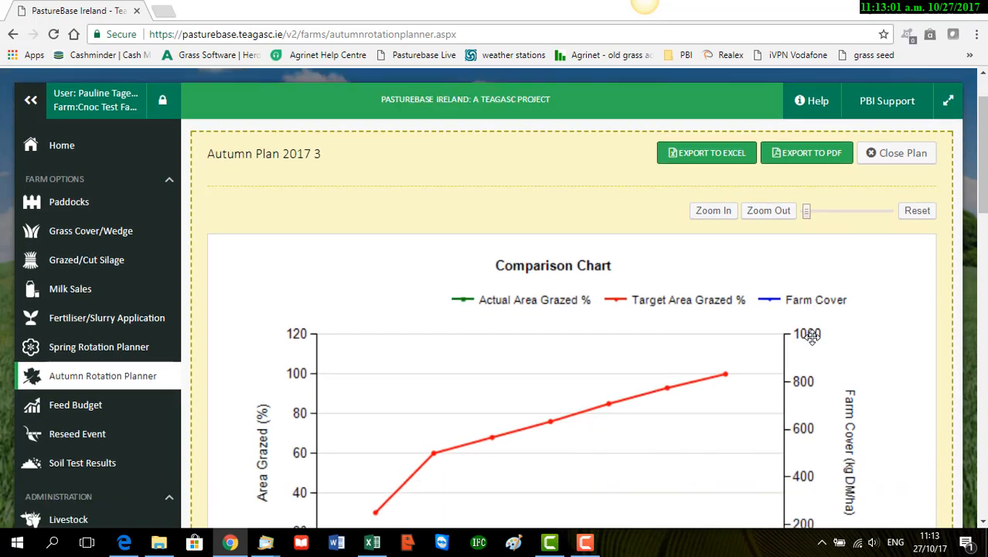
pyautogui.scroll(-3)
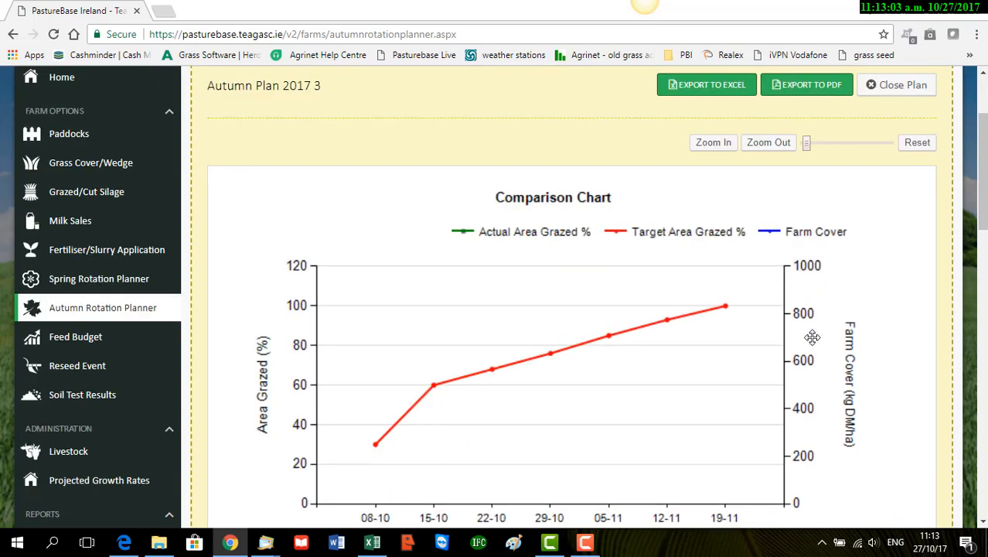
pyautogui.scroll(-3)
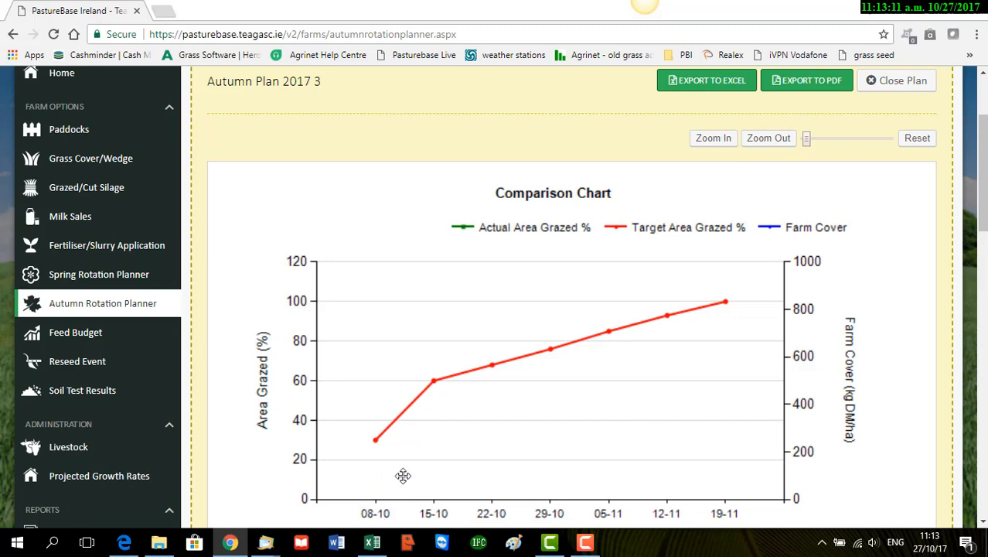
pyautogui.moveTo(728, 316)
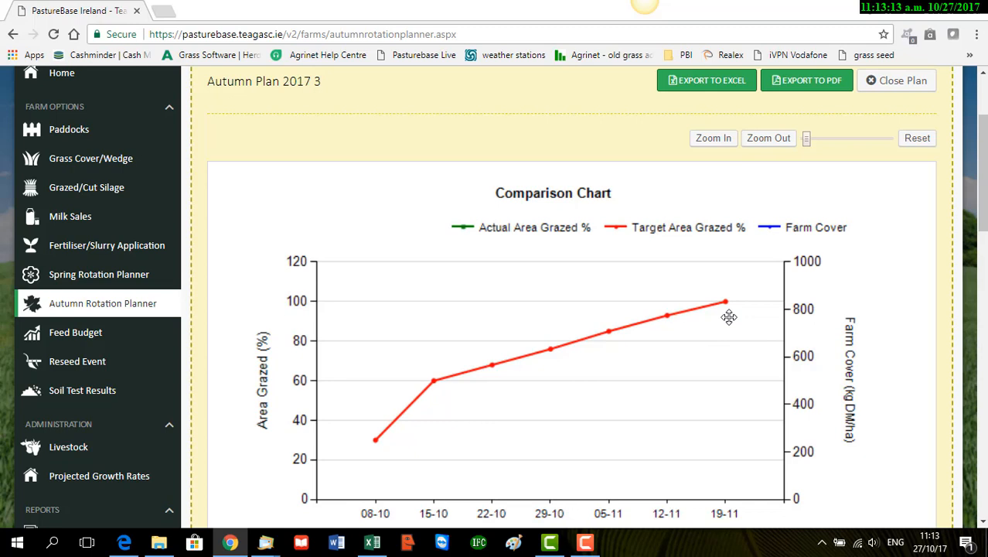
pyautogui.moveTo(533, 377)
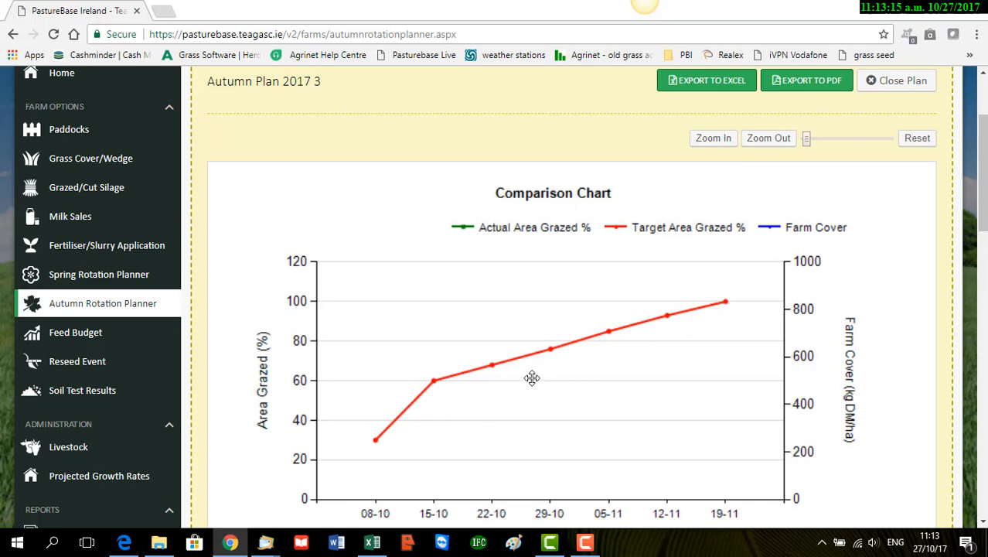
pyautogui.moveTo(570, 384)
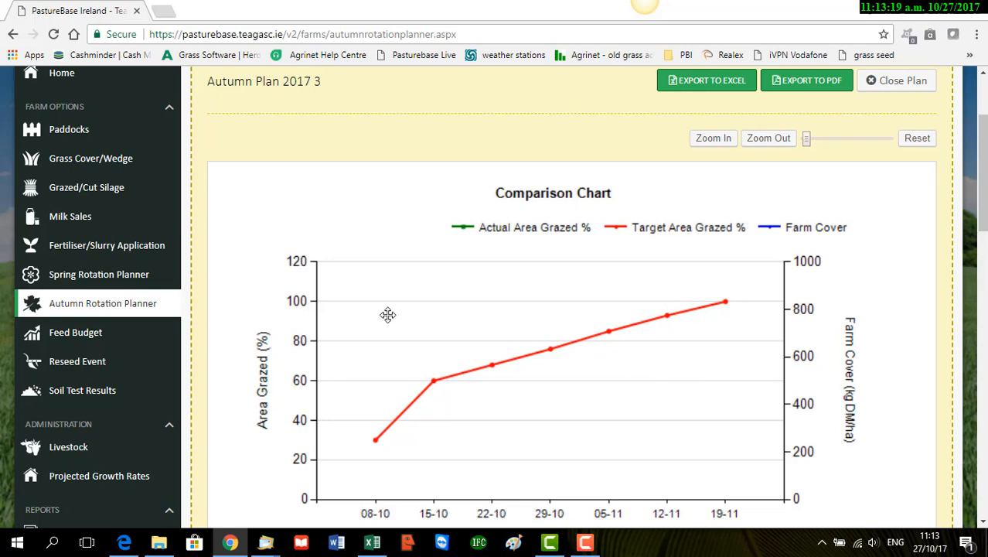
pyautogui.moveTo(642, 292)
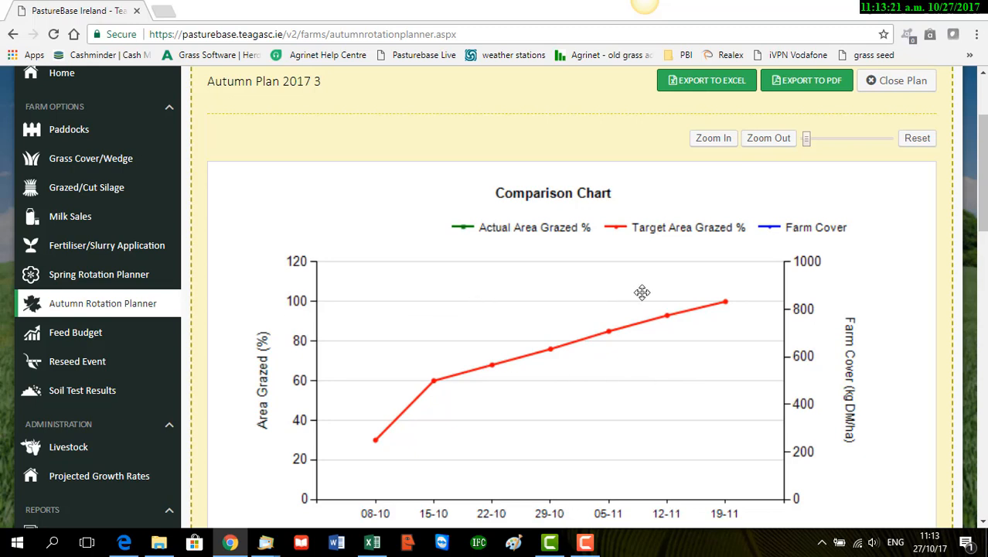
pyautogui.moveTo(569, 402)
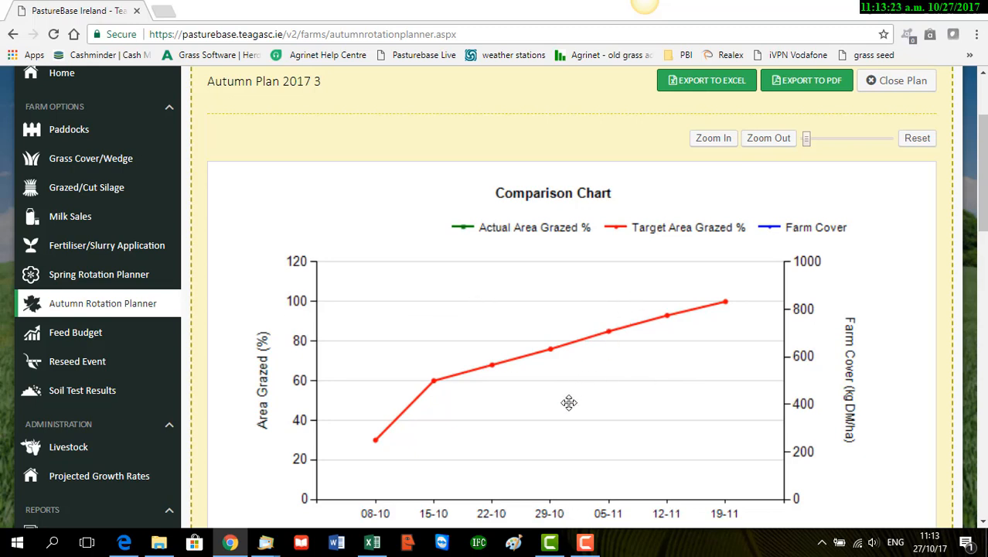
pyautogui.moveTo(391, 451)
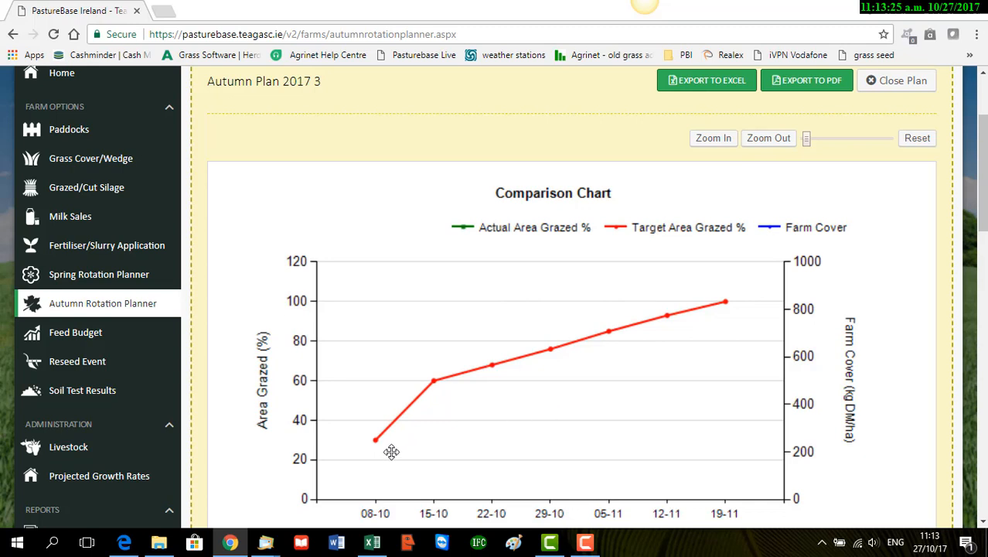
pyautogui.moveTo(621, 369)
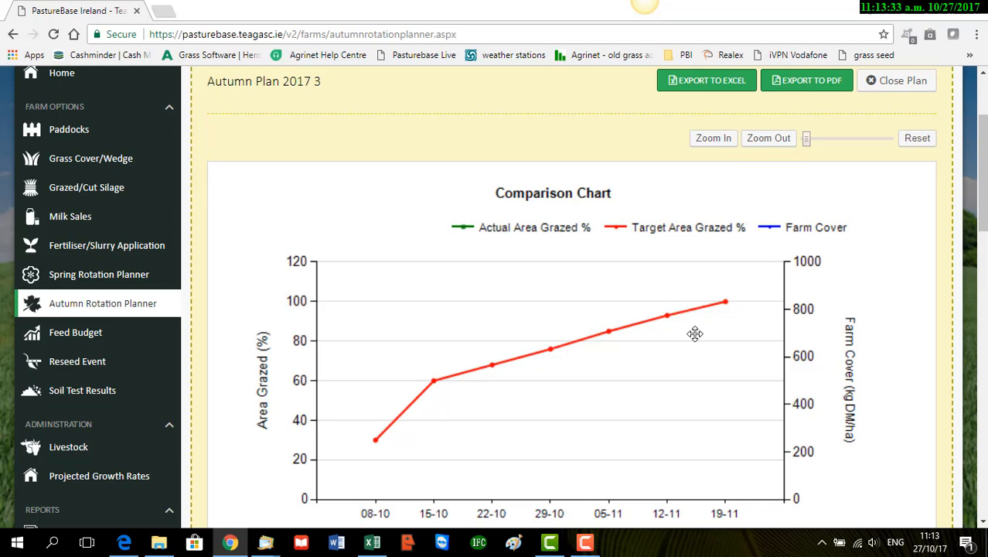
pyautogui.moveTo(831, 396)
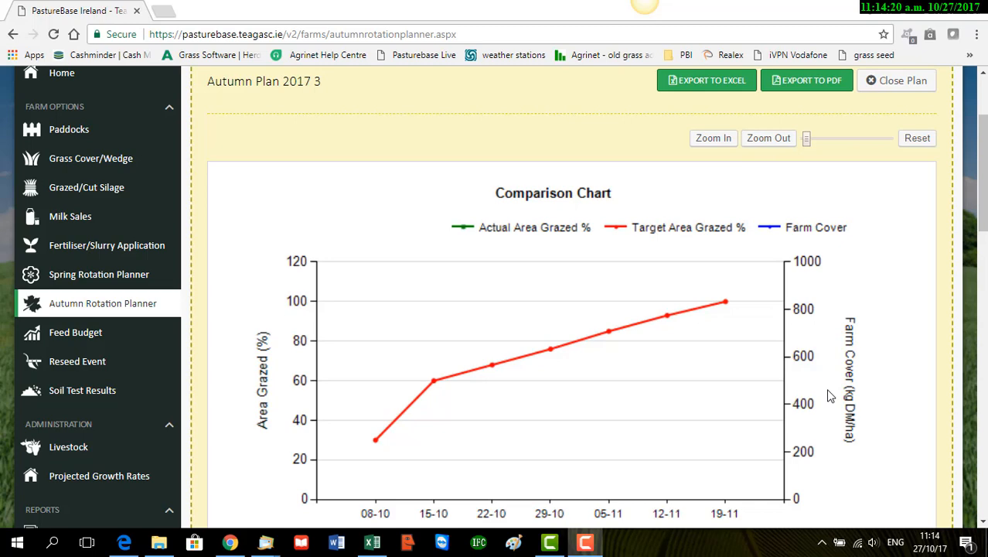
pyautogui.scroll(-3)
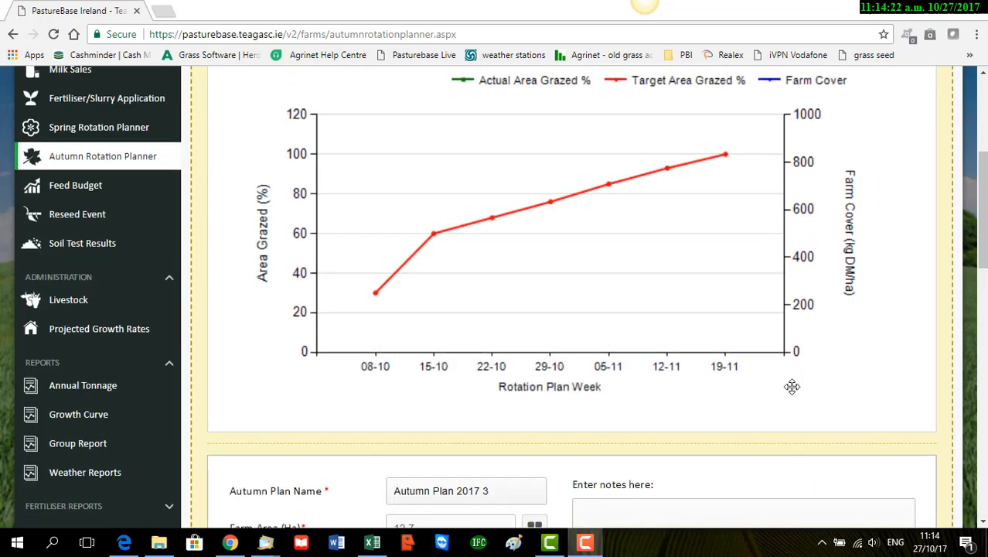
# Step: Scroll below the comparison chart to the plan form and its 7.62 ha (60%) / 5.08 ha grazing summary
pyautogui.scroll(-3)
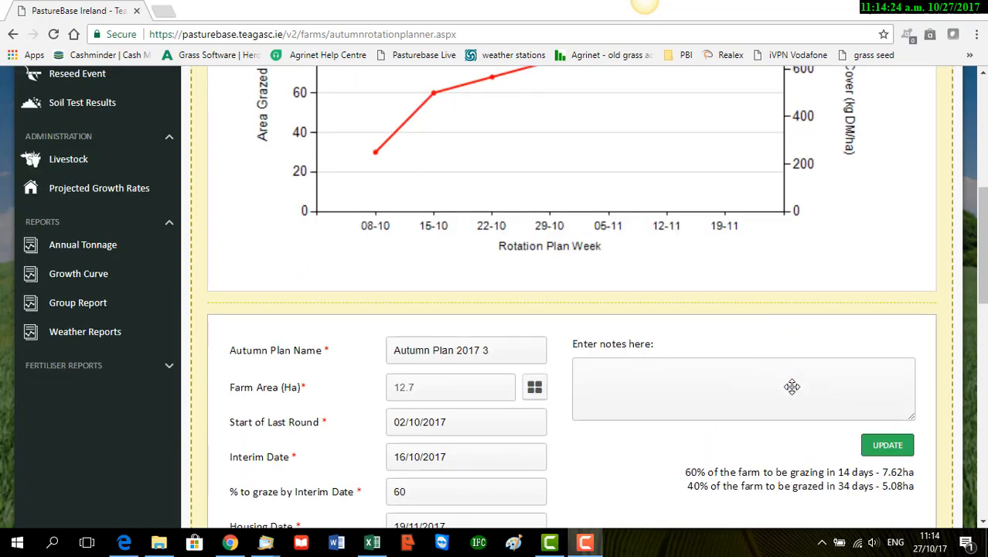
pyautogui.scroll(-3)
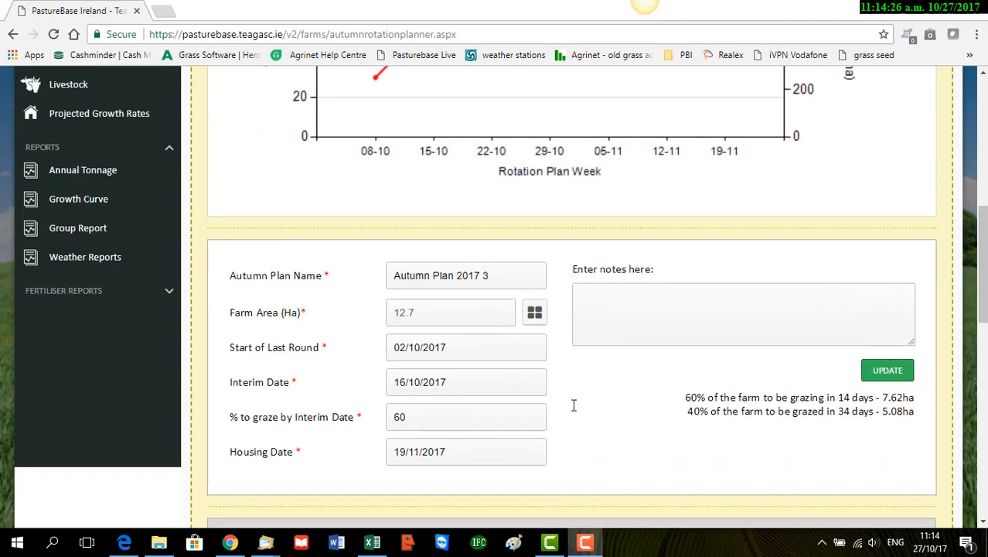
pyautogui.moveTo(699, 433)
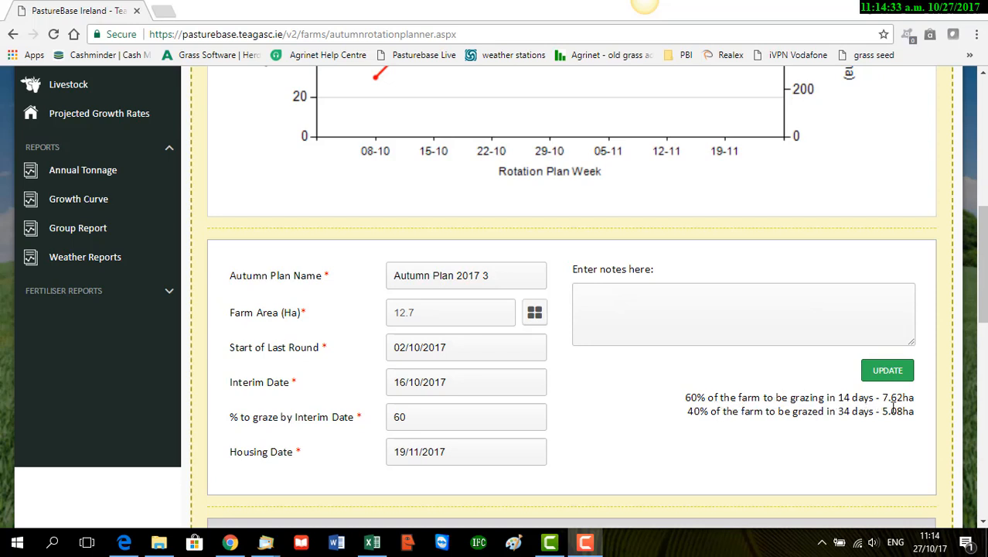
pyautogui.moveTo(843, 427)
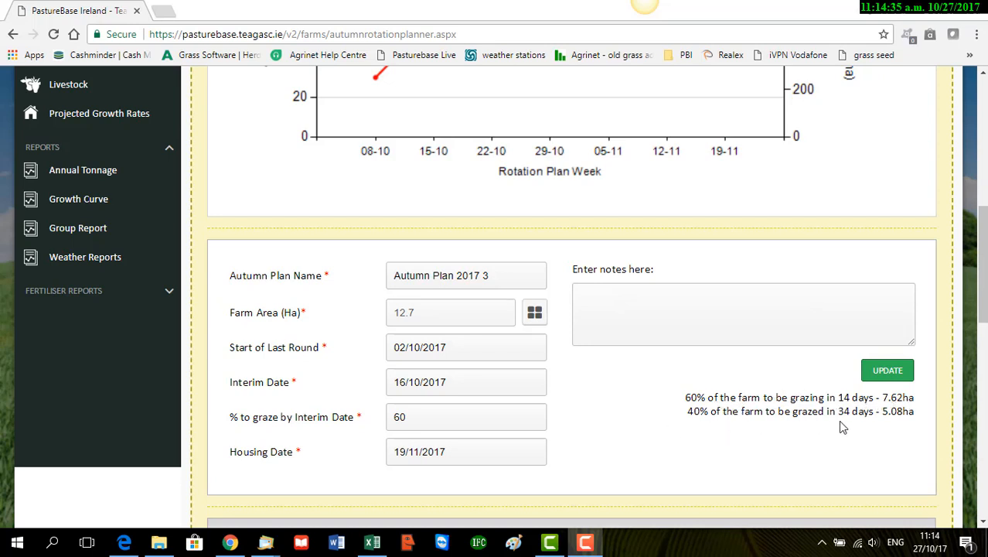
pyautogui.moveTo(641, 391)
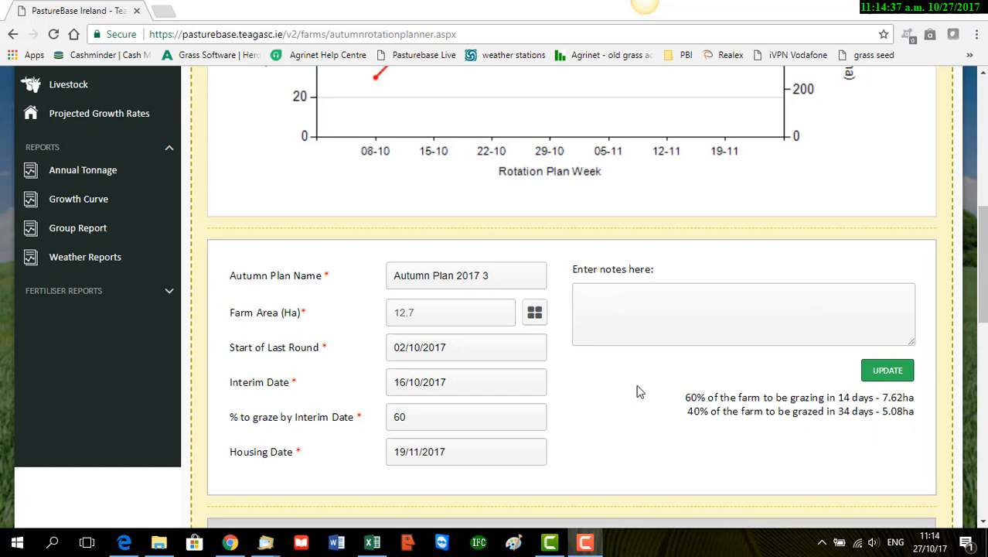
pyautogui.scroll(-3)
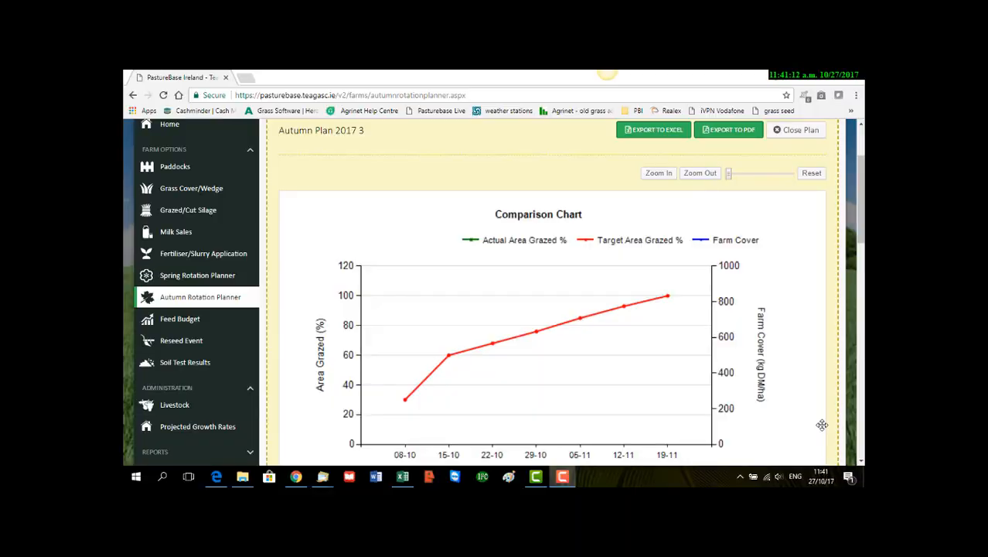
pyautogui.moveTo(756, 198)
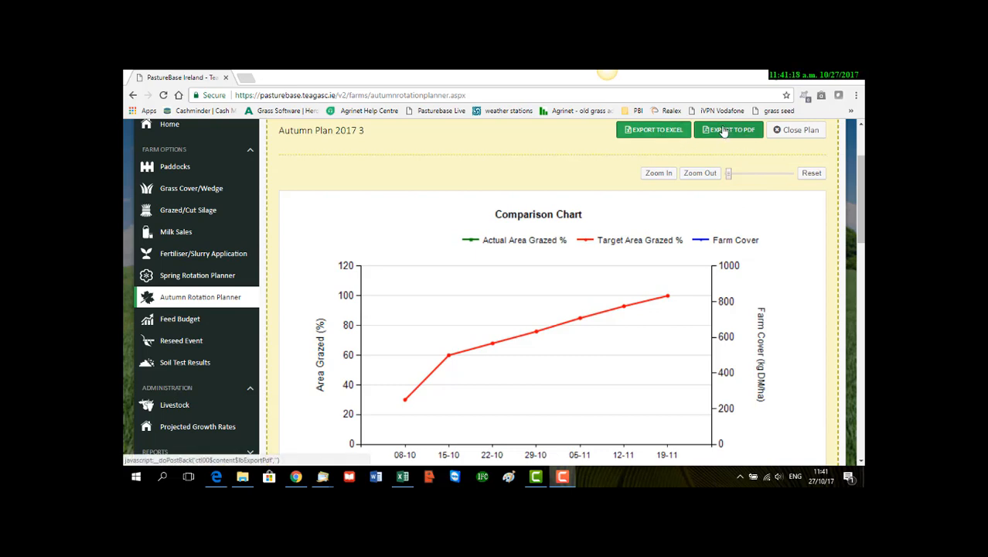
# Step: Export Autumn Plan 2017 3 to PDF and view the downloaded rotation plan report
pyautogui.click(727, 130)
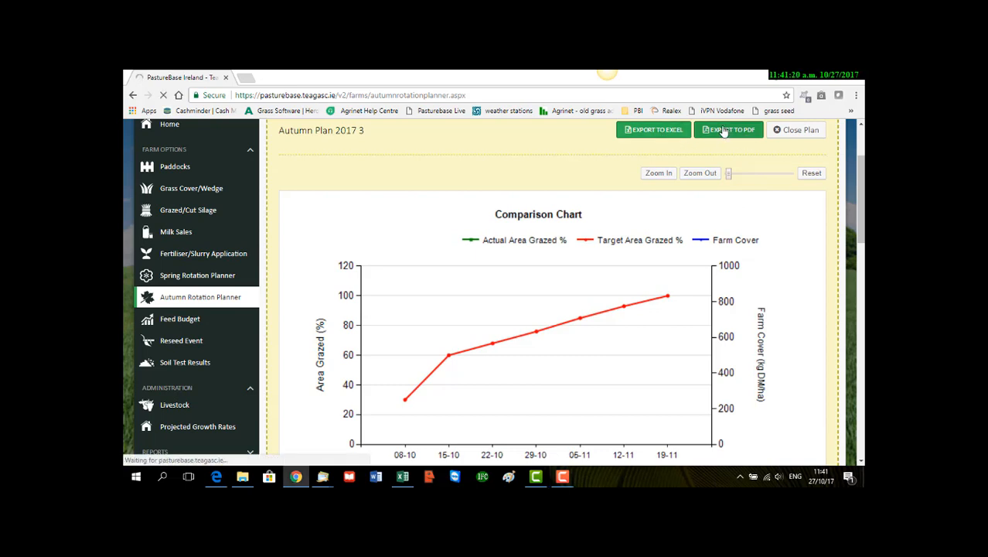
pyautogui.click(727, 130)
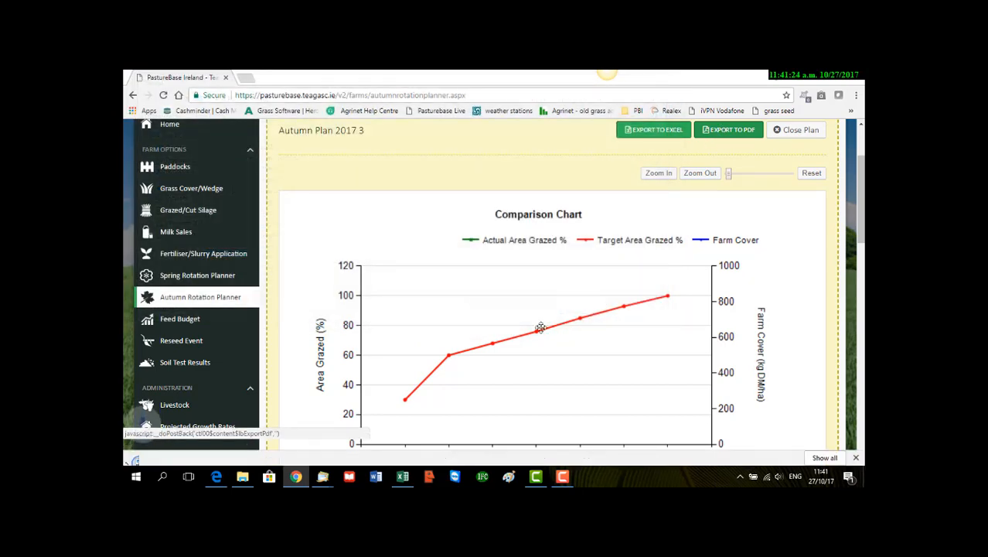
pyautogui.click(727, 130)
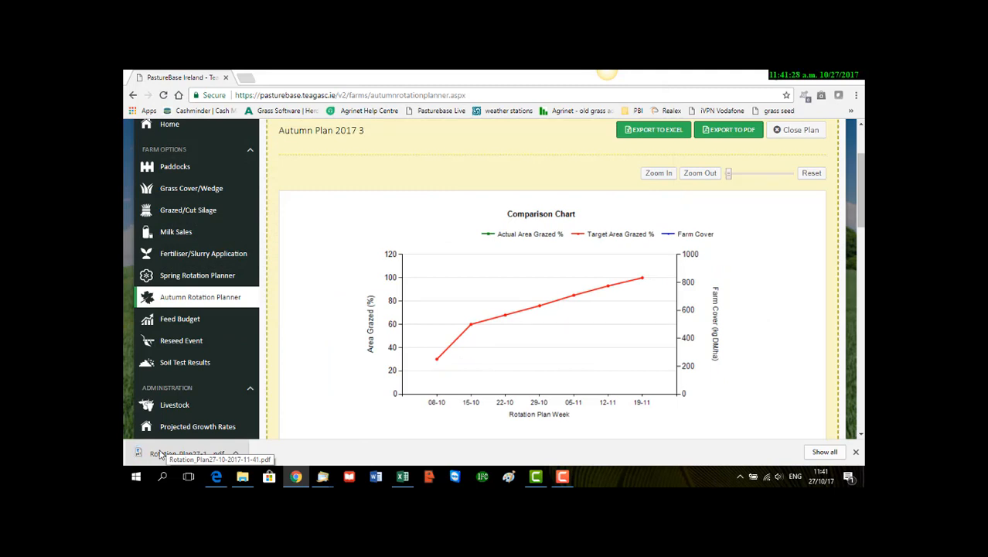
pyautogui.click(185, 454)
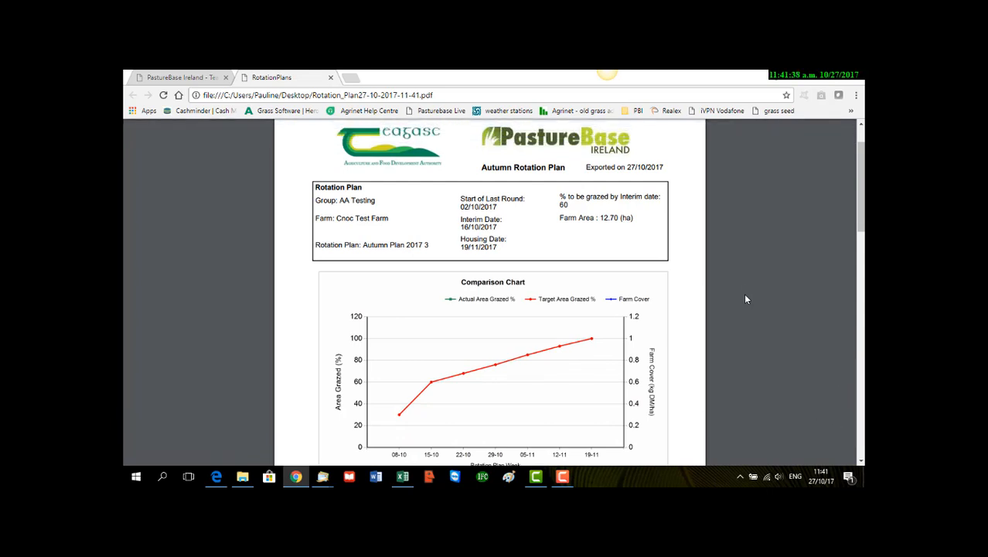
pyautogui.scroll(-3)
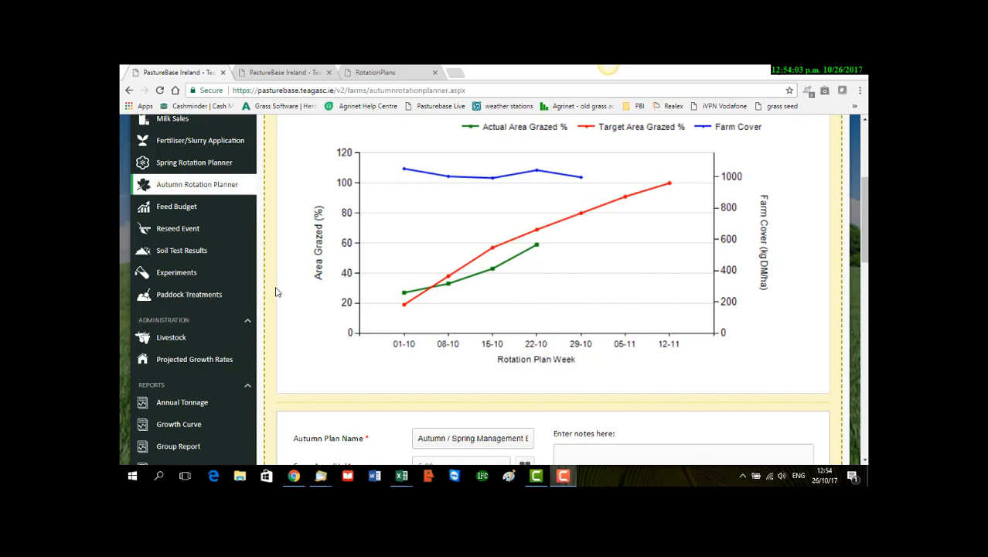
pyautogui.moveTo(312, 308)
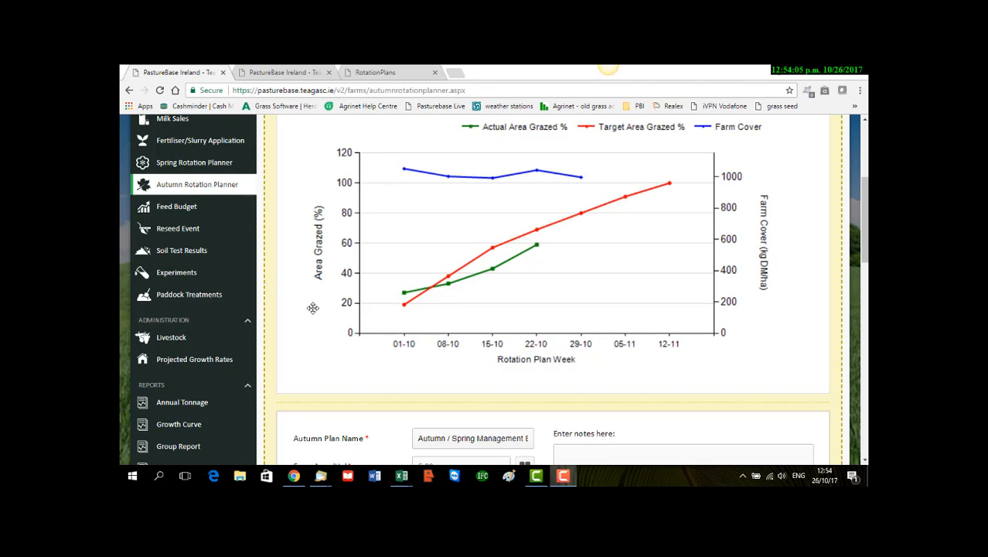
pyautogui.moveTo(393, 339)
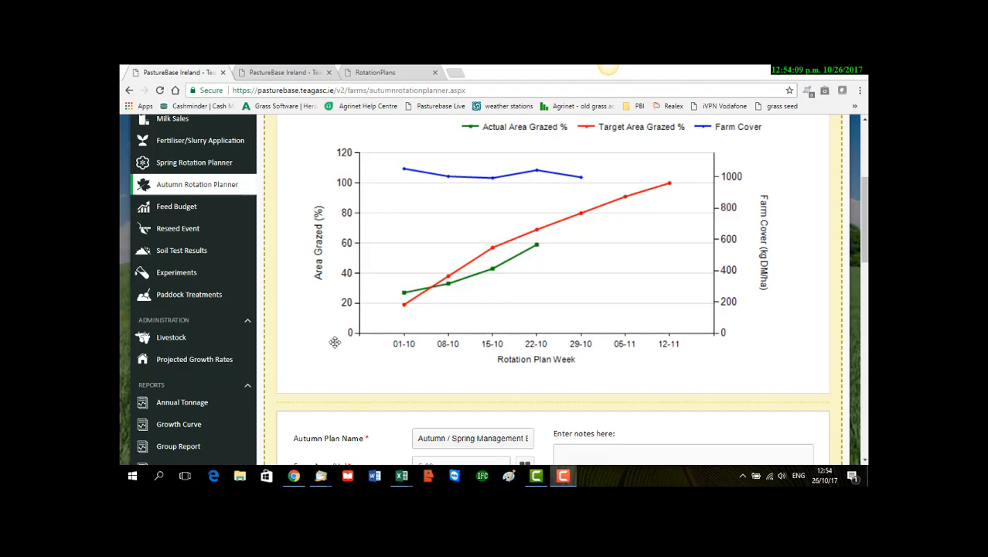
# Step: Scroll through the in-operation plan's comparison chart of actual grazed, target grazed and farm cover
pyautogui.scroll(-3)
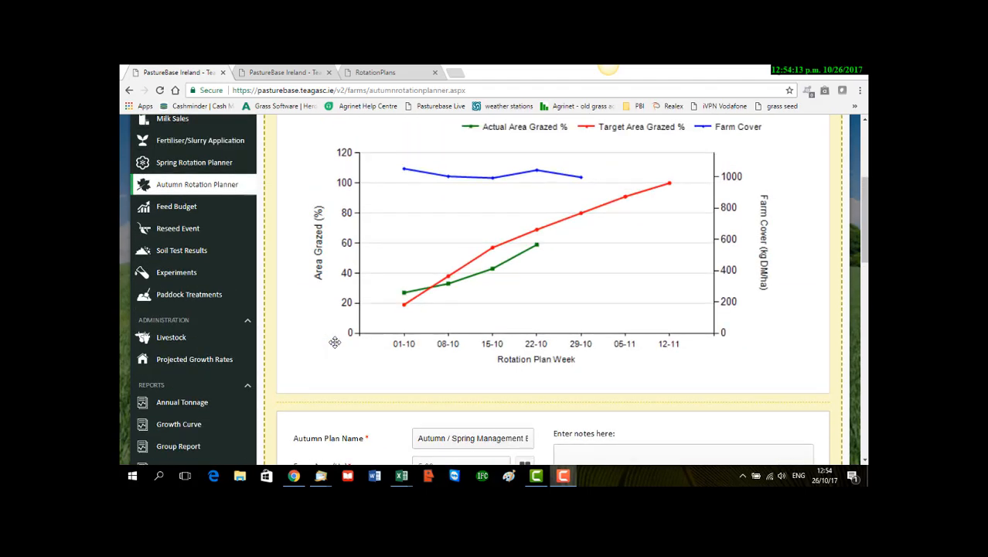
pyautogui.scroll(-3)
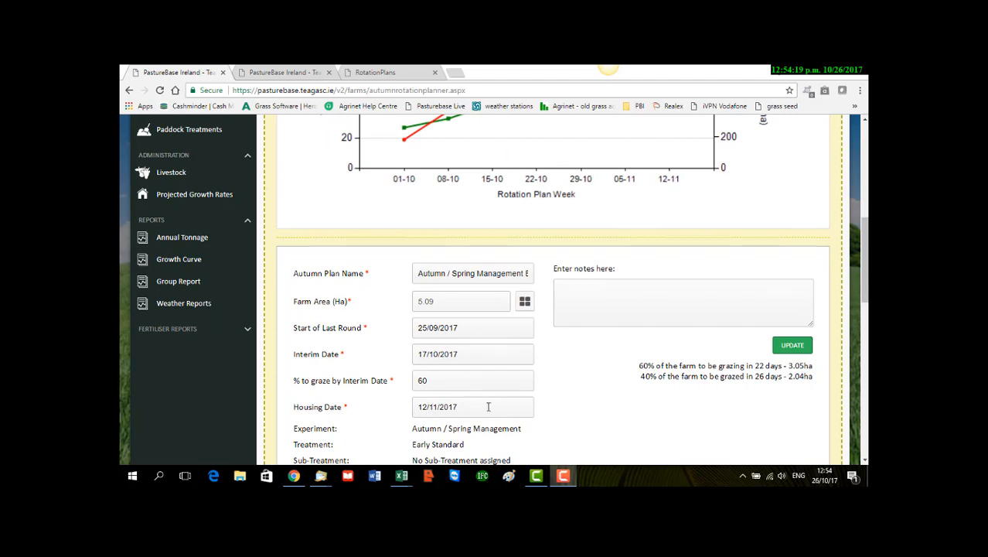
# Step: Scroll down to the in-operation plan's settings and weekly target-versus-actual HA grazed table
pyautogui.scroll(-3)
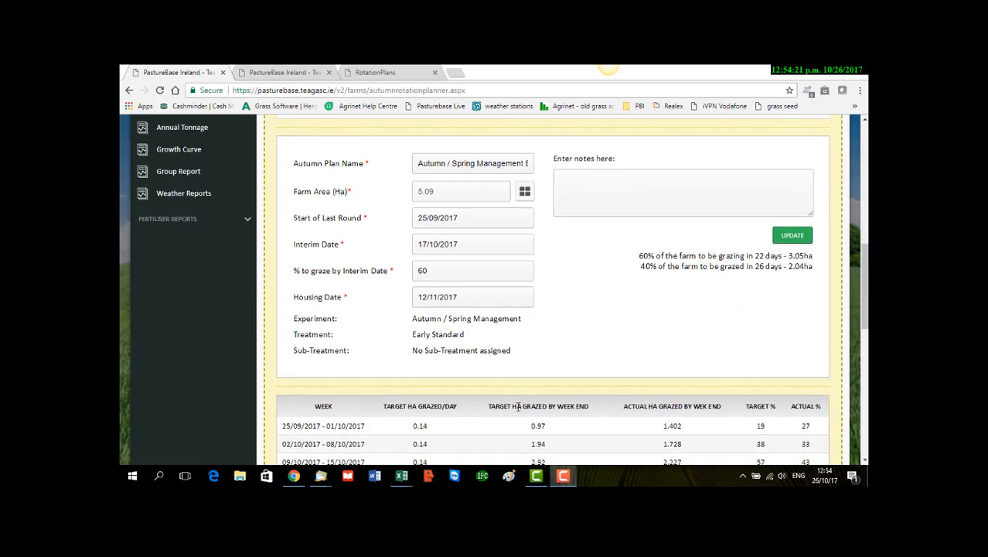
pyautogui.scroll(-3)
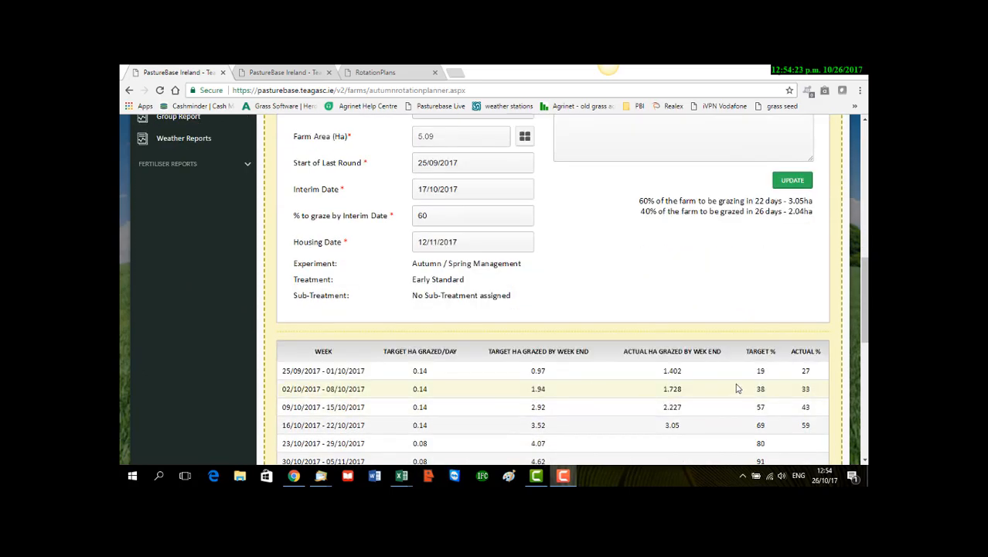
pyautogui.moveTo(694, 408)
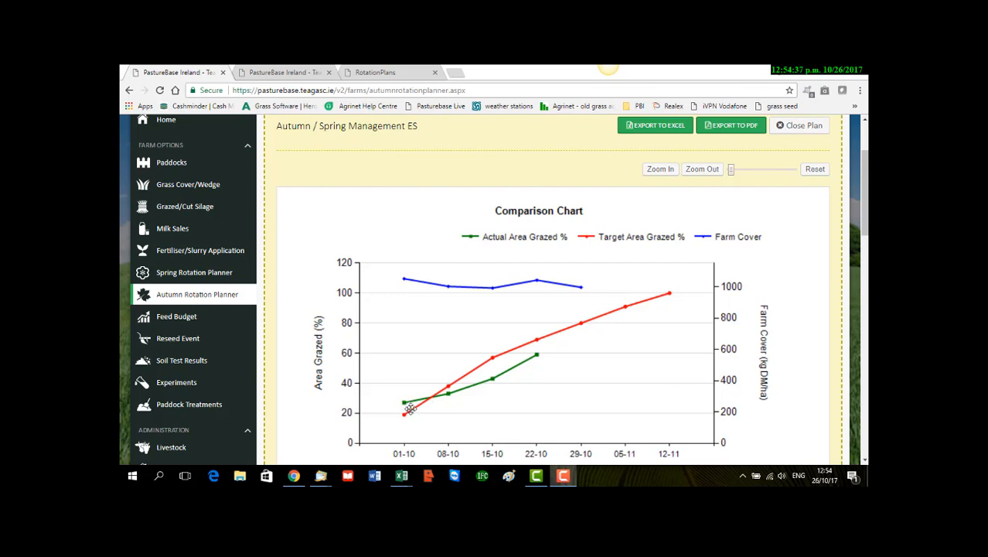
pyautogui.moveTo(402, 405)
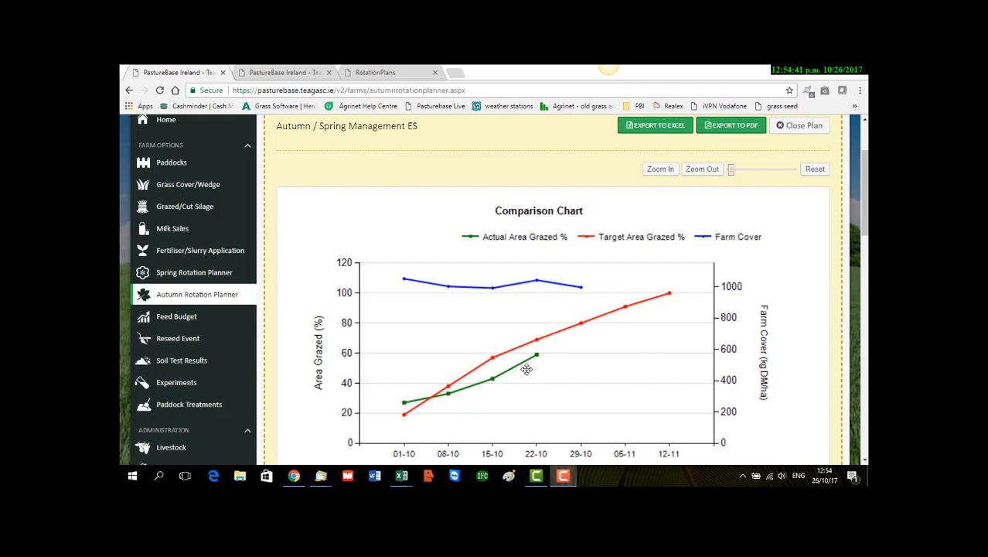
pyautogui.moveTo(543, 359)
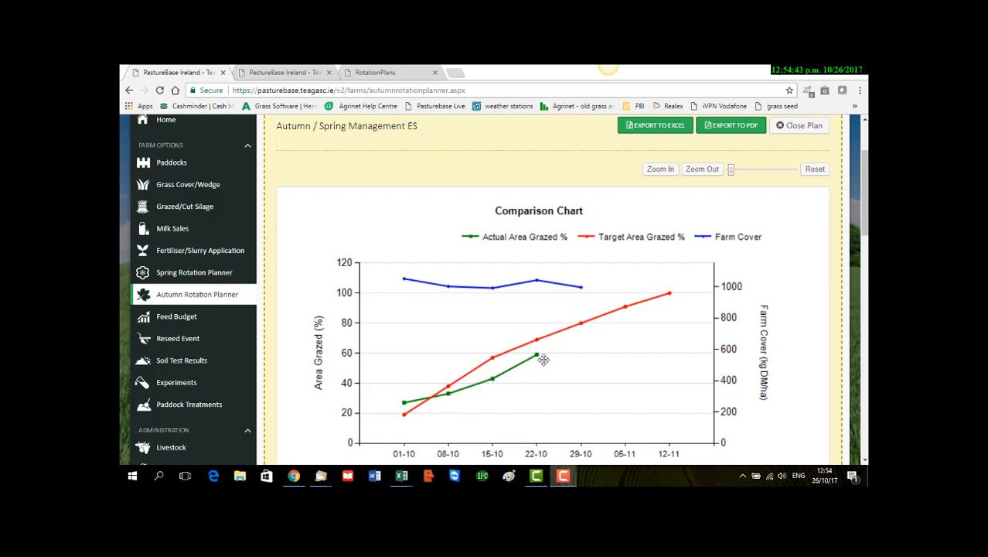
pyautogui.moveTo(548, 359)
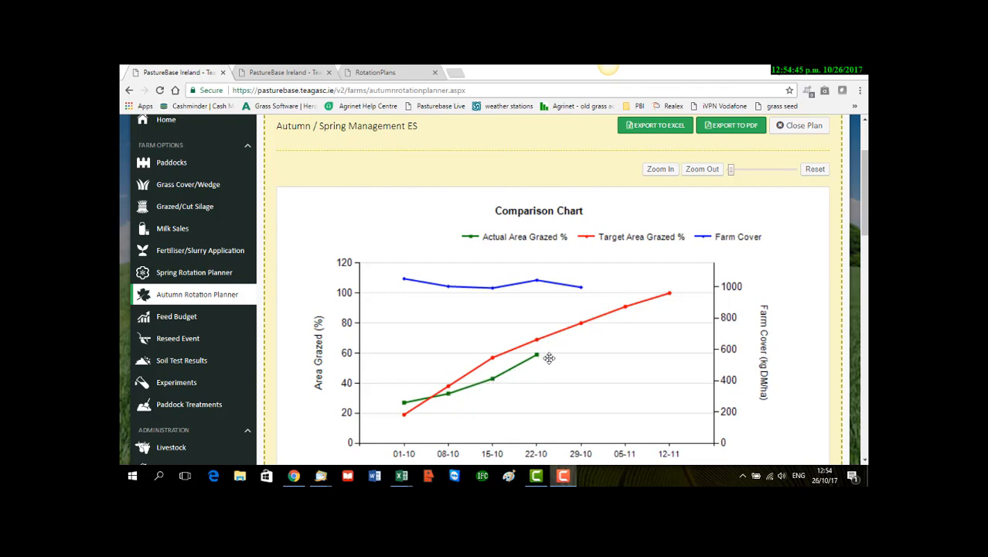
pyautogui.moveTo(547, 433)
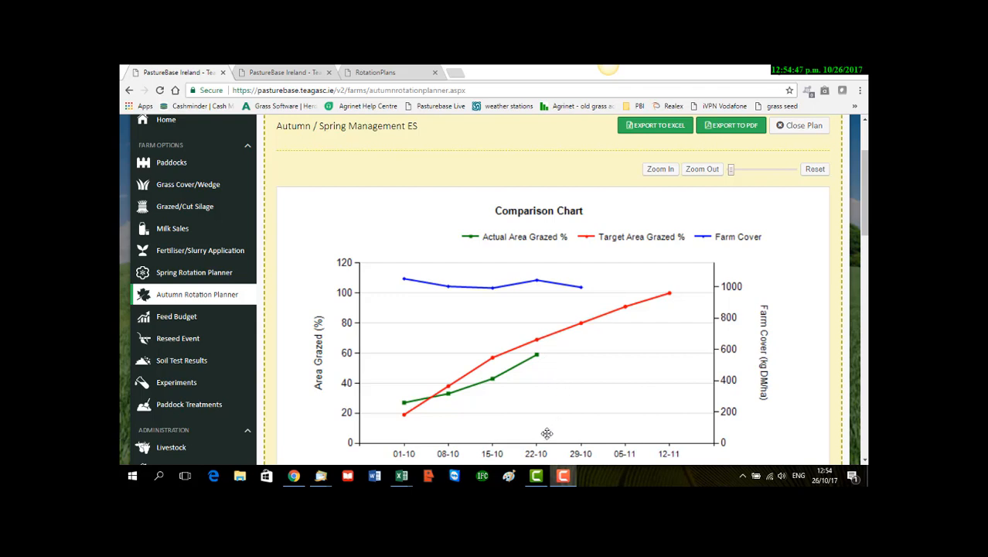
pyautogui.moveTo(532, 434)
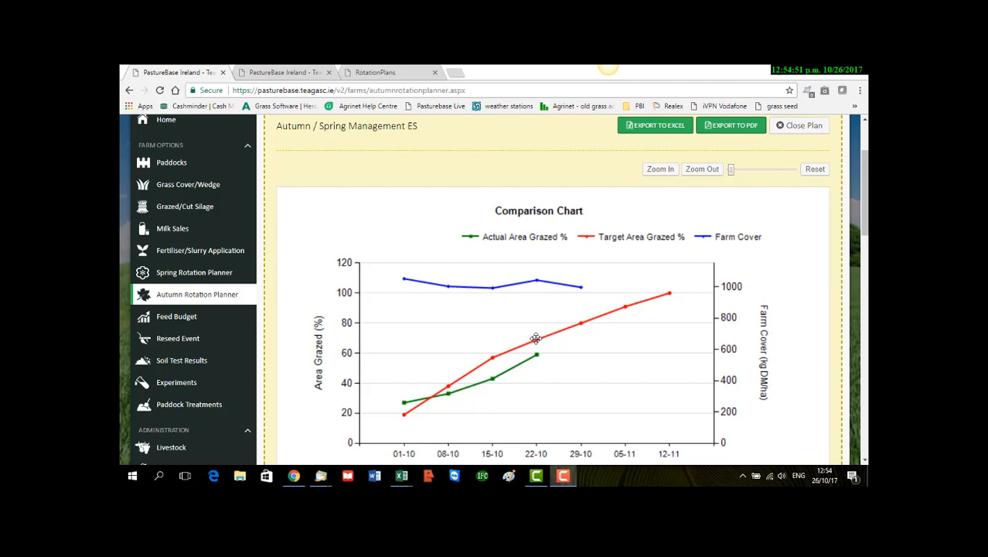
pyautogui.moveTo(425, 307)
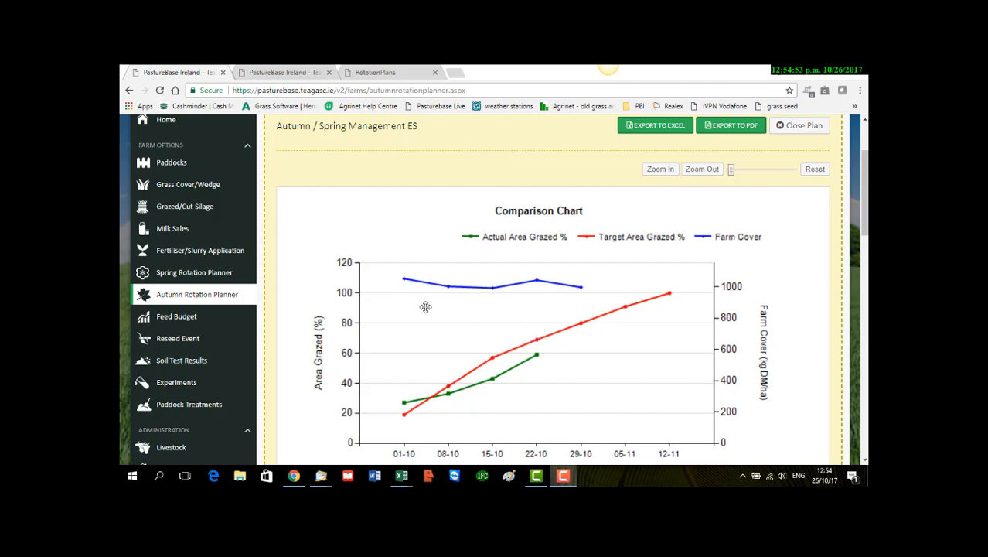
pyautogui.moveTo(406, 290)
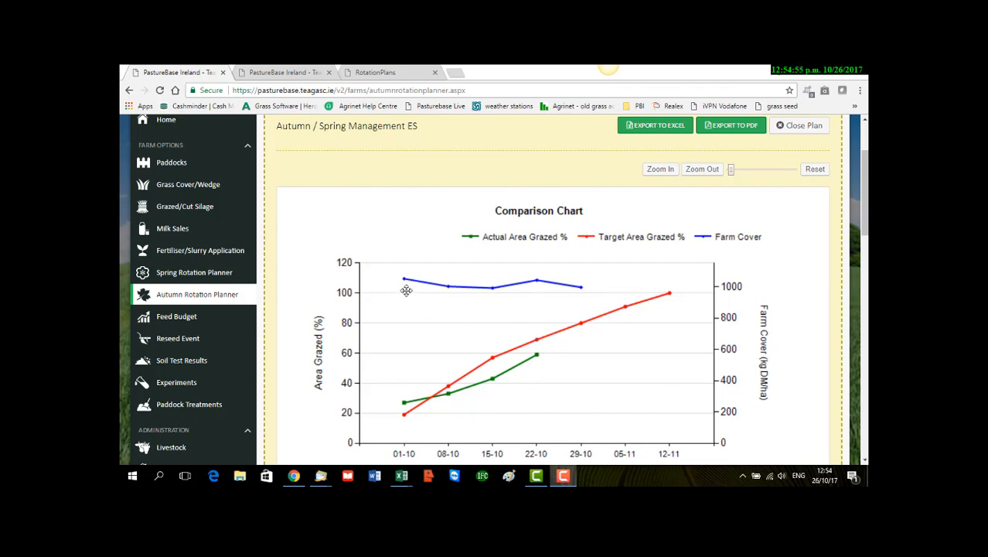
pyautogui.moveTo(532, 294)
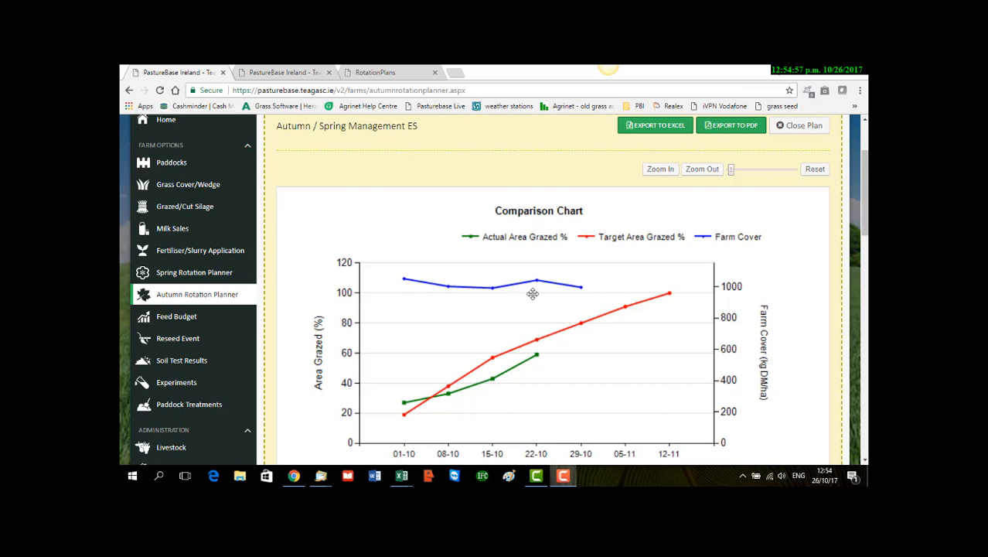
pyautogui.moveTo(548, 294)
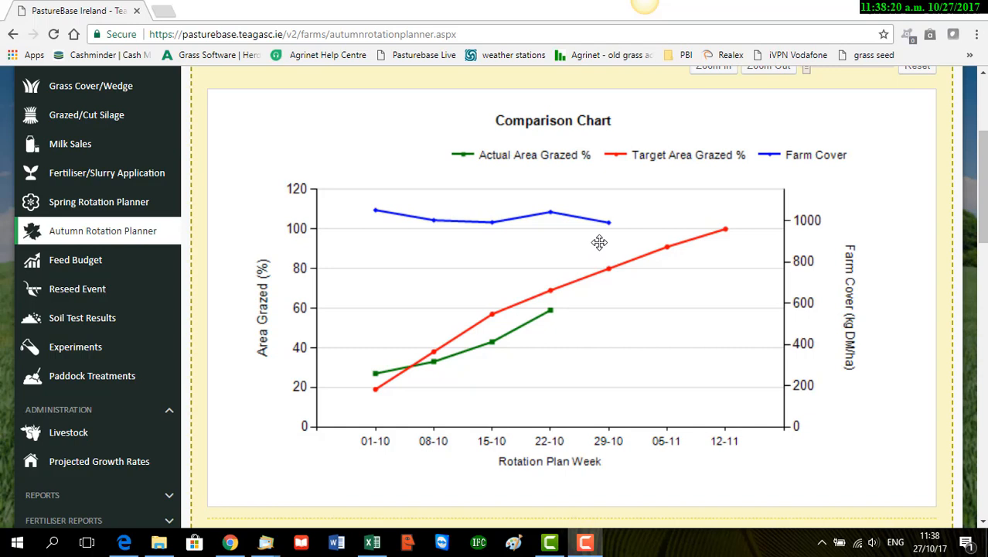
pyautogui.moveTo(627, 238)
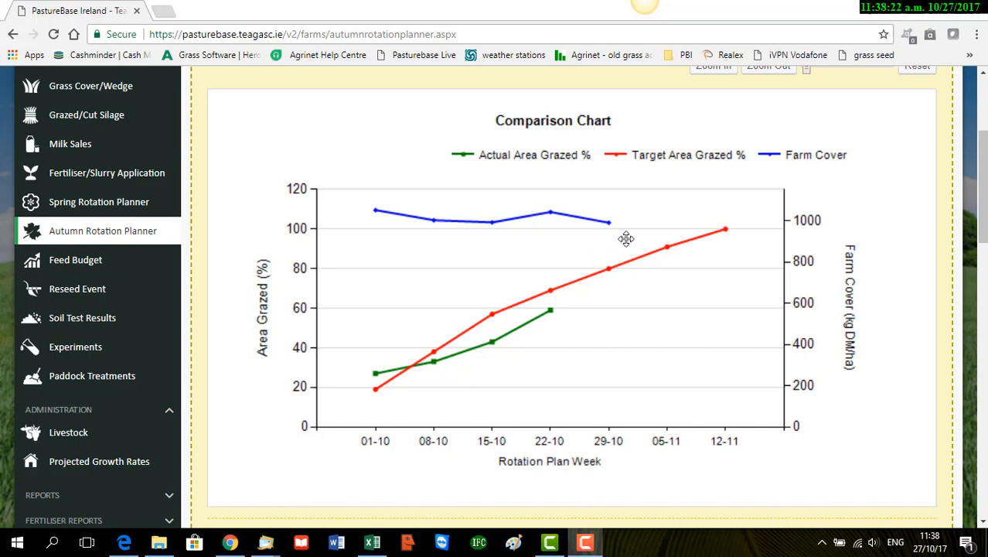